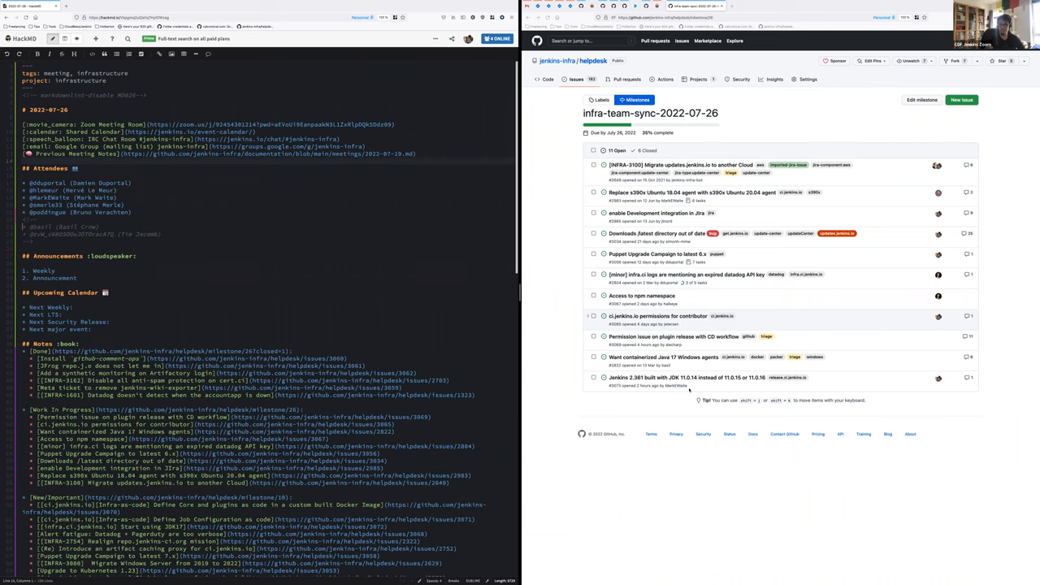
mouse_move(690, 390)
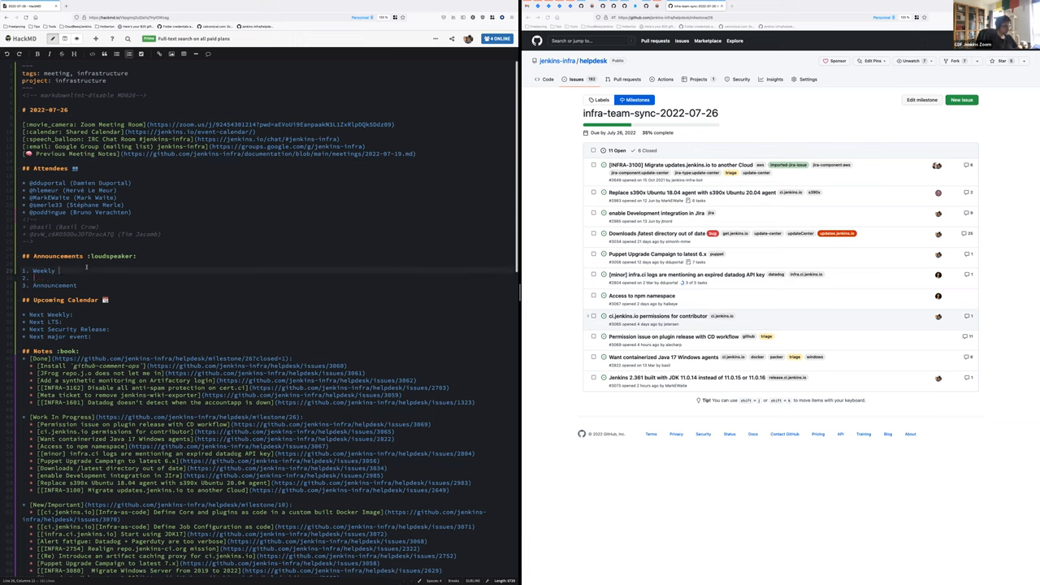
Append 2.361 to Weekly with sub-bullets: complete, checklist not yet complete, custom image soon.
text(2.361)
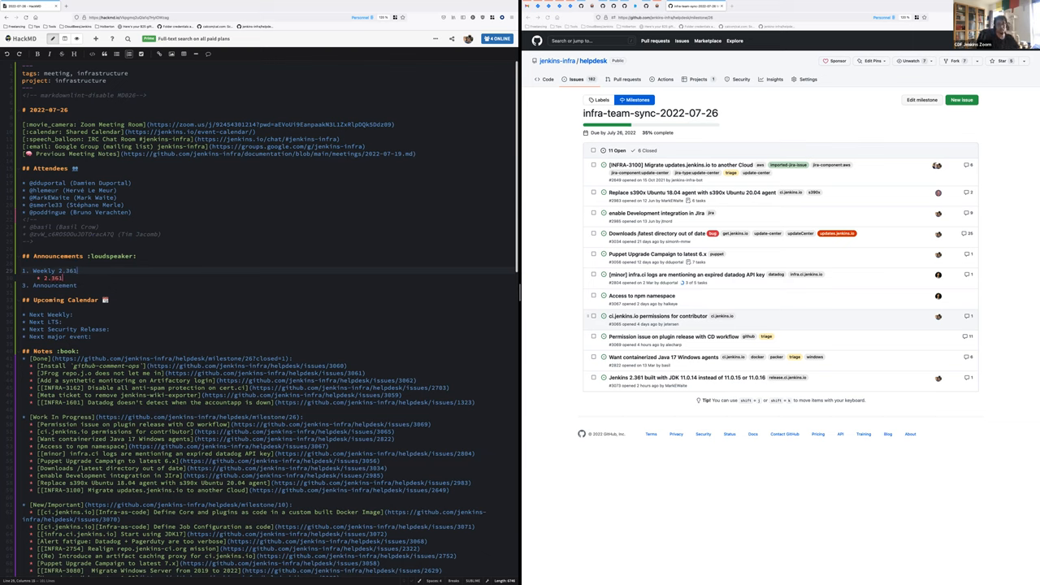
text(complete)
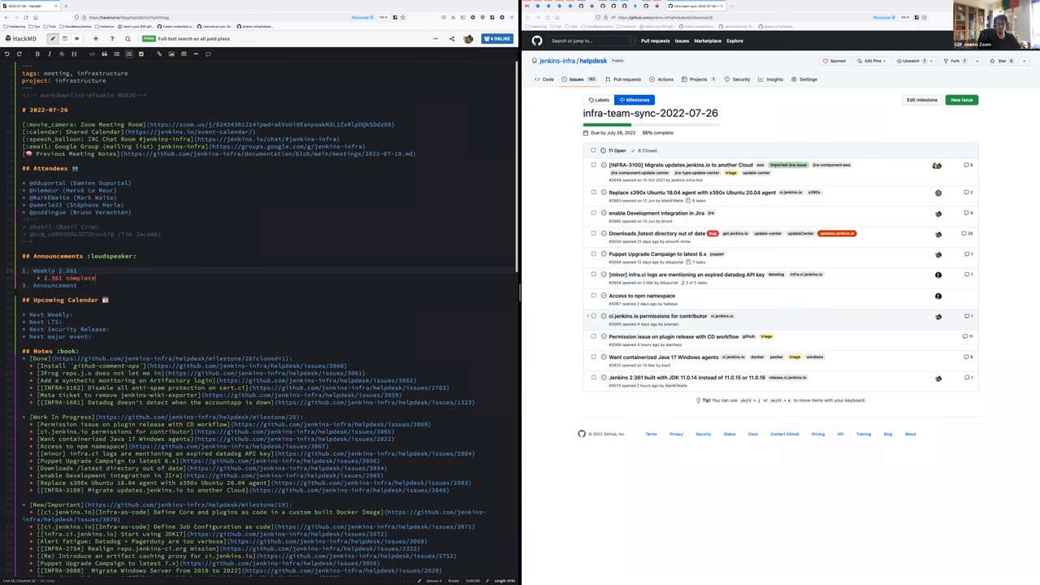
text(, checklist)
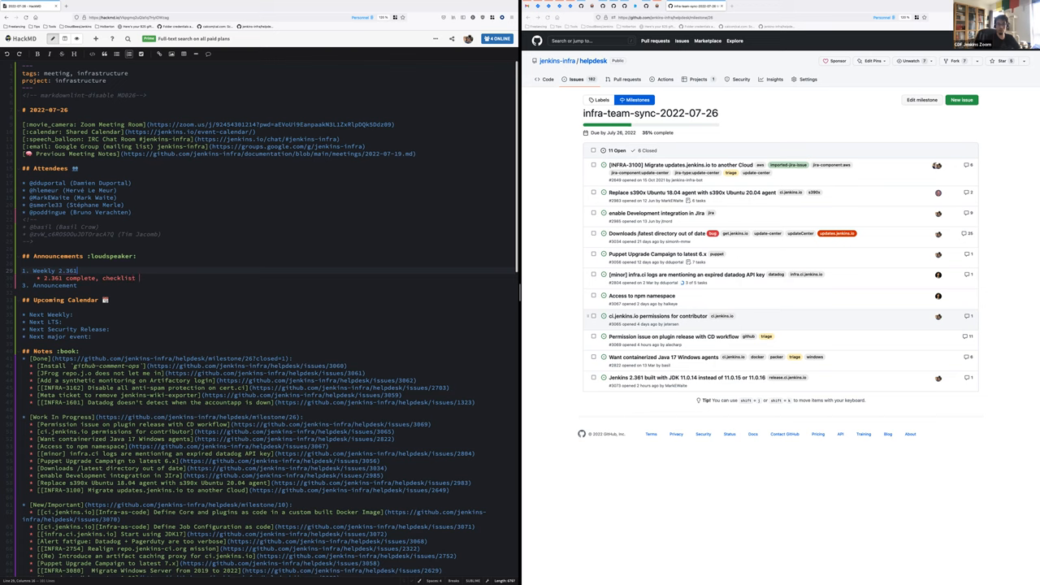
text(not yet)
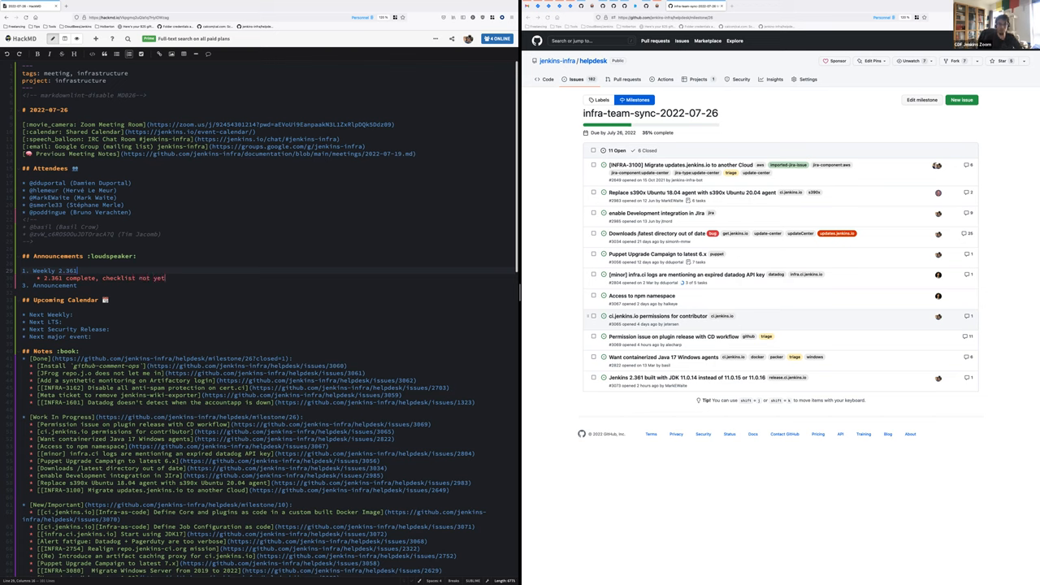
text(complete)
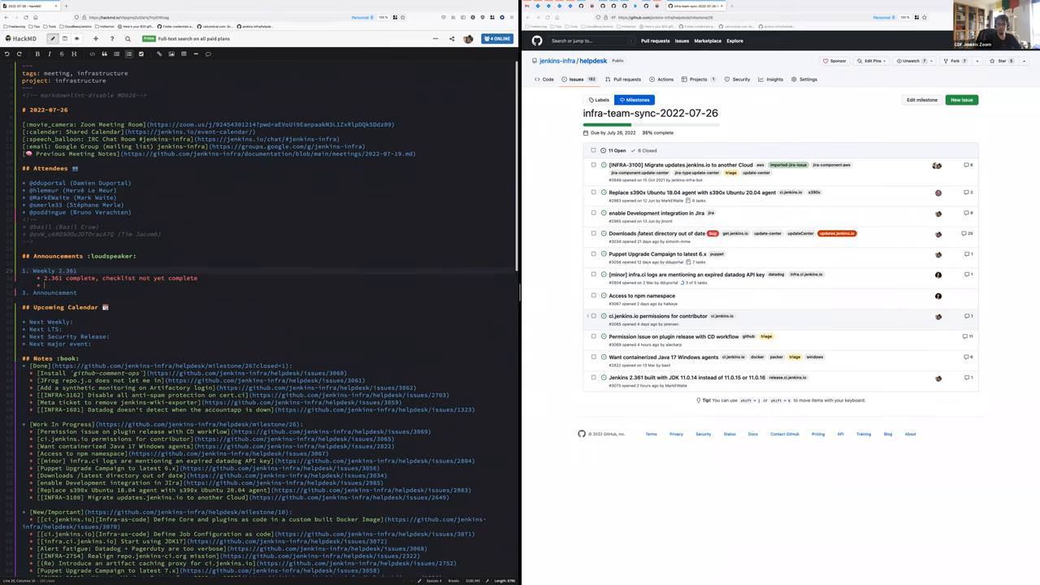
text(Cub)
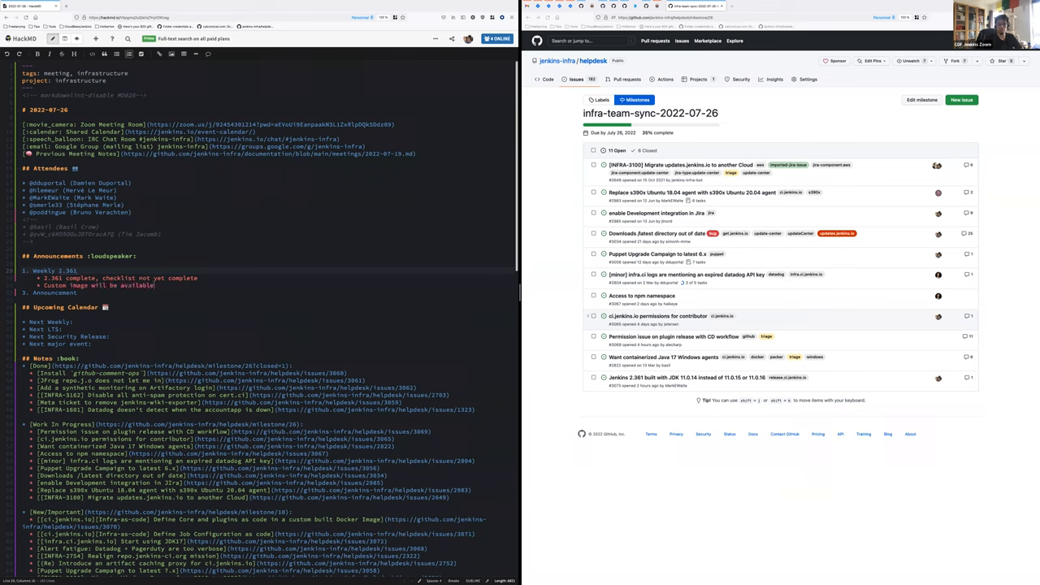
text(soon)
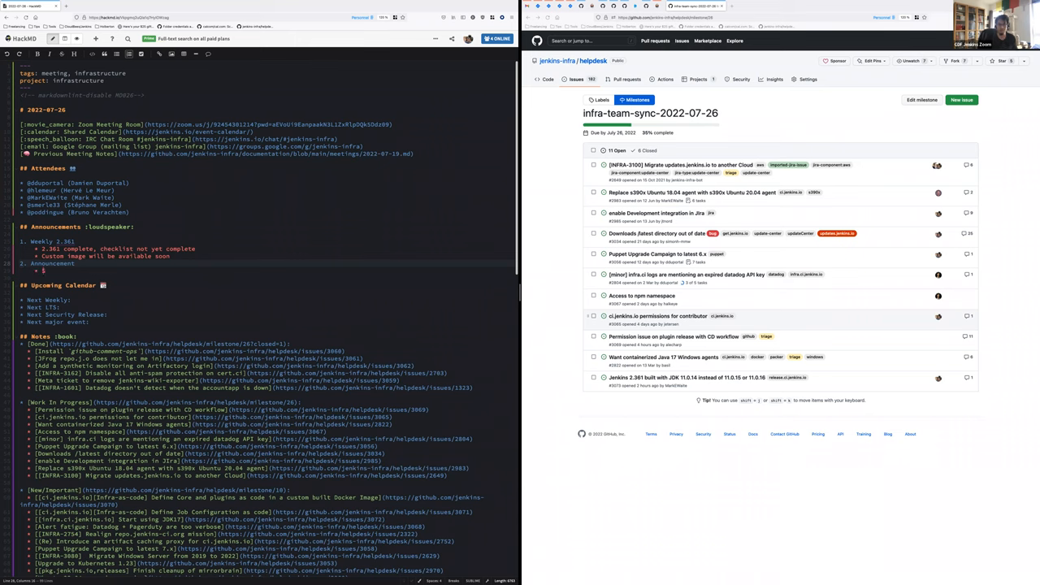
Add 'Summer season, many on holiday' with sub-bullets: Damien out tomorrow, Herve out next week, holidays, conference.
text(Summer season)
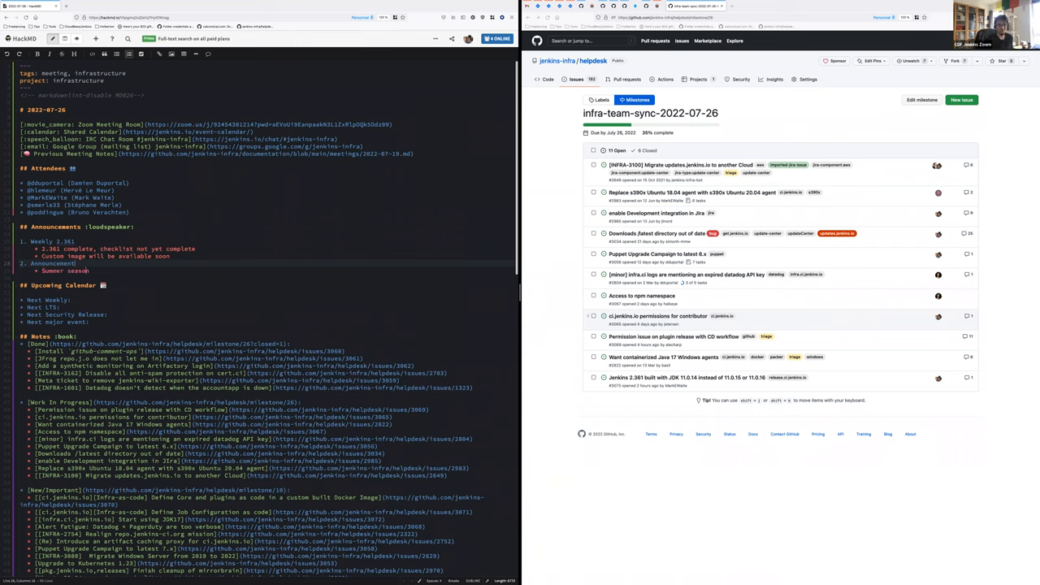
text(, many on holiday -)
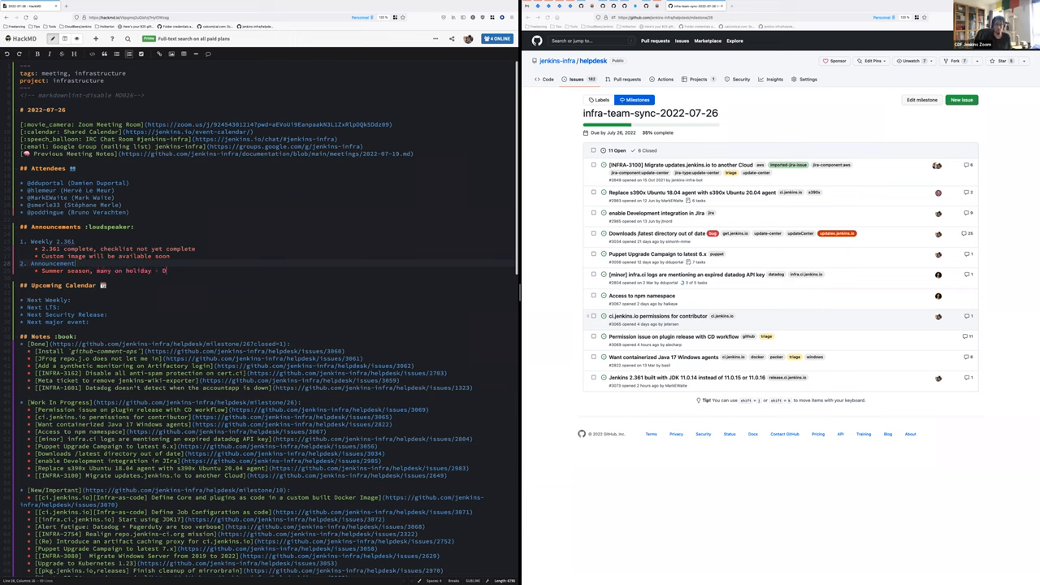
text(Damien)
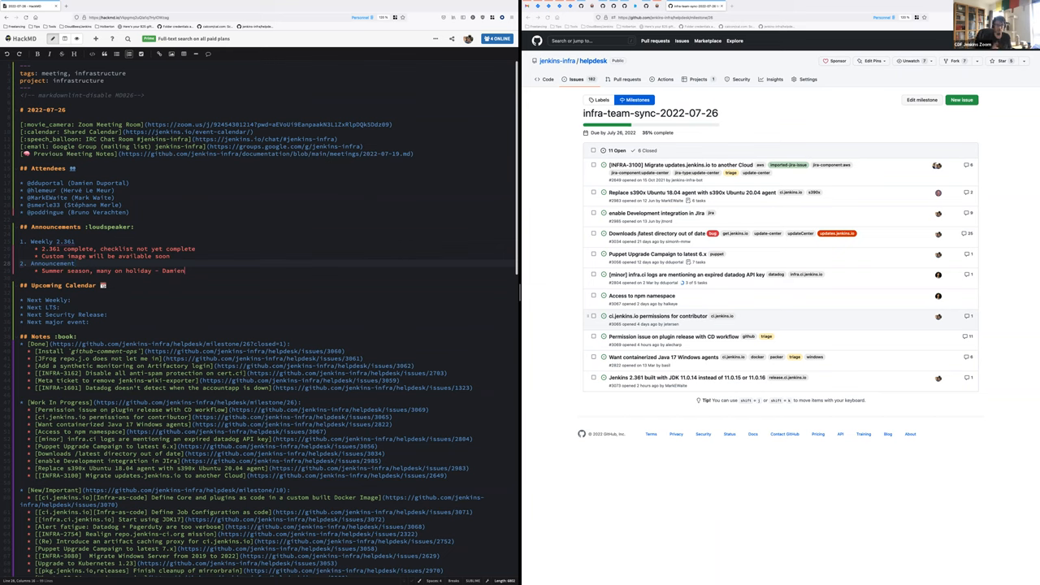
text(out tomorrow for 8 da)
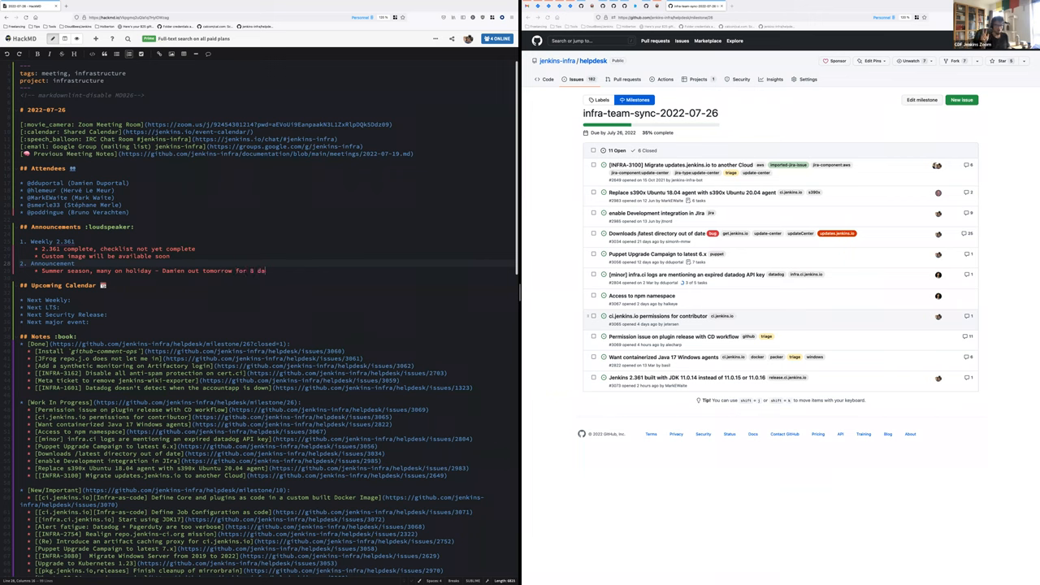
text(ys)
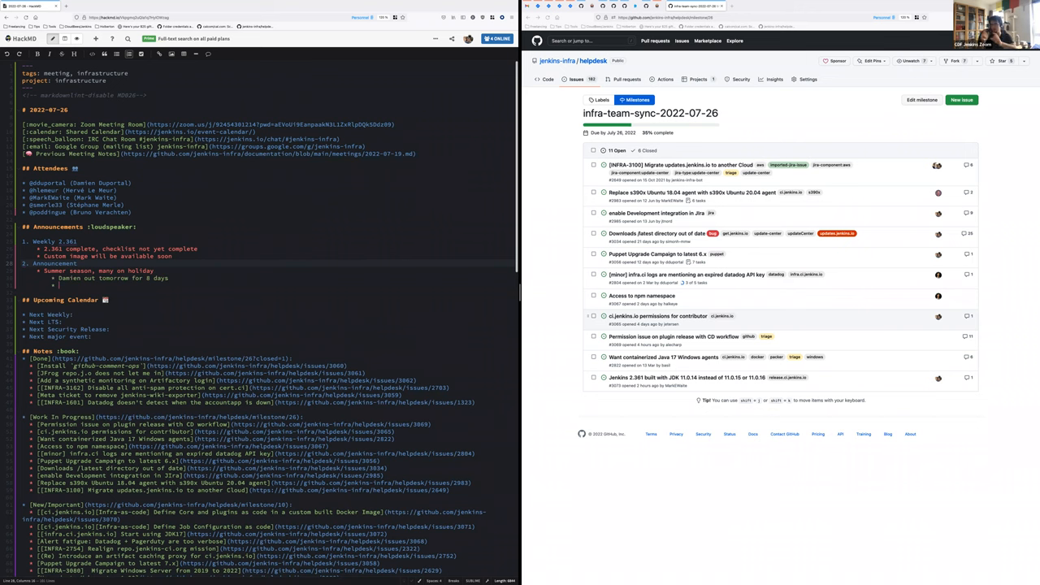
text(Herve out)
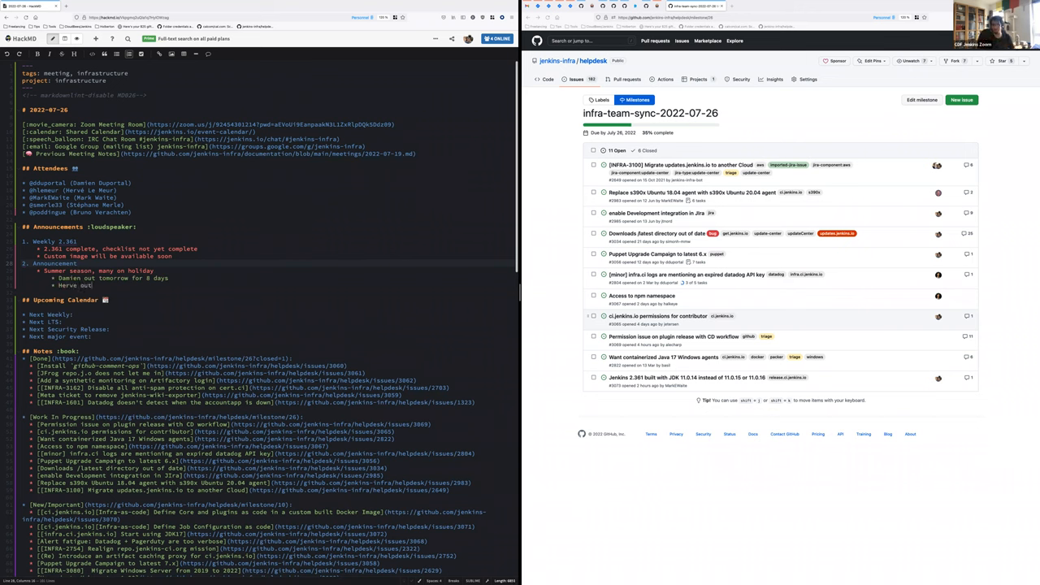
text(next week)
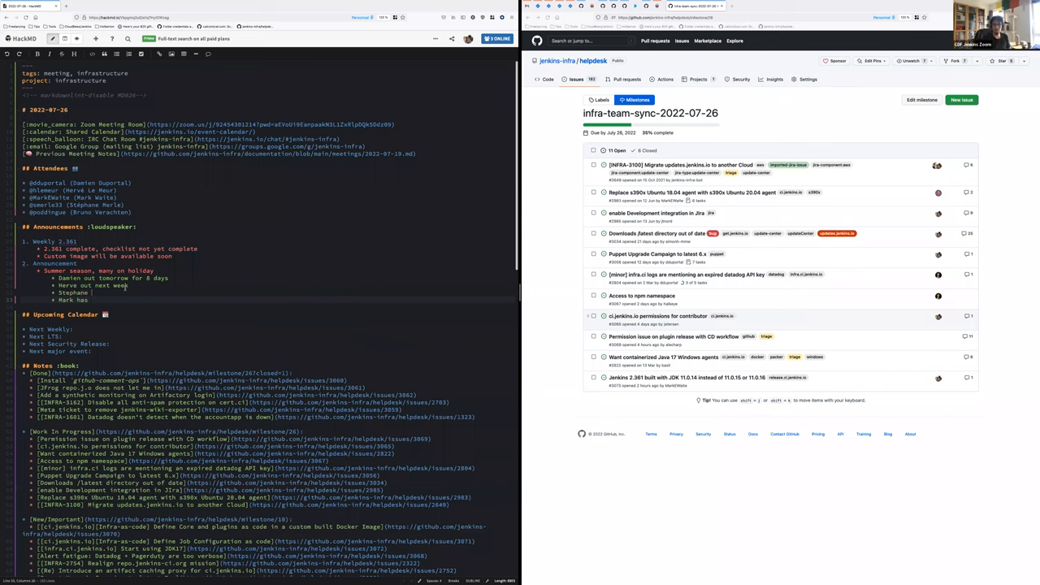
text(holiday also,)
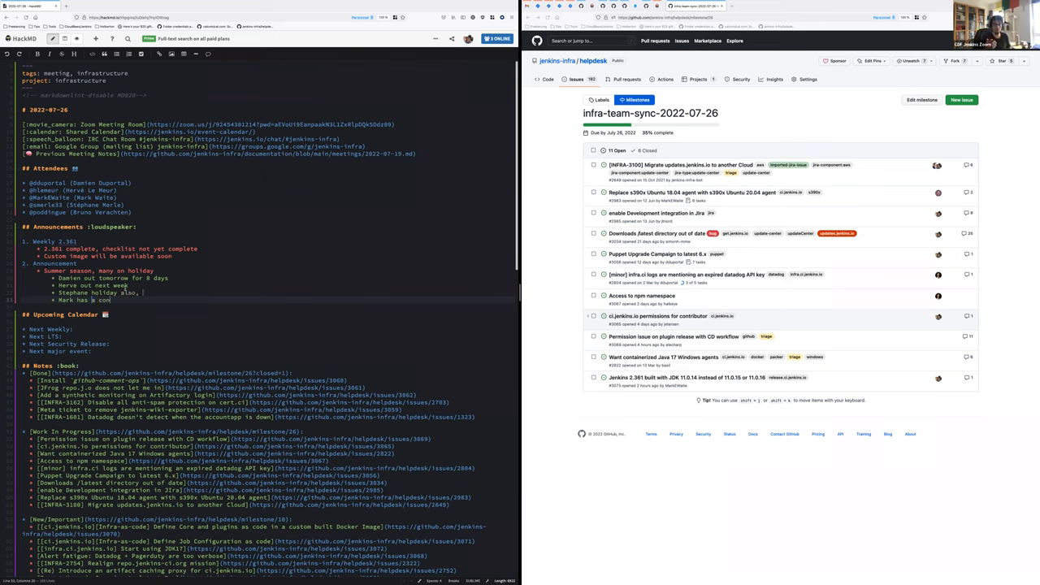
text(ference end of week (ScaleX 19)
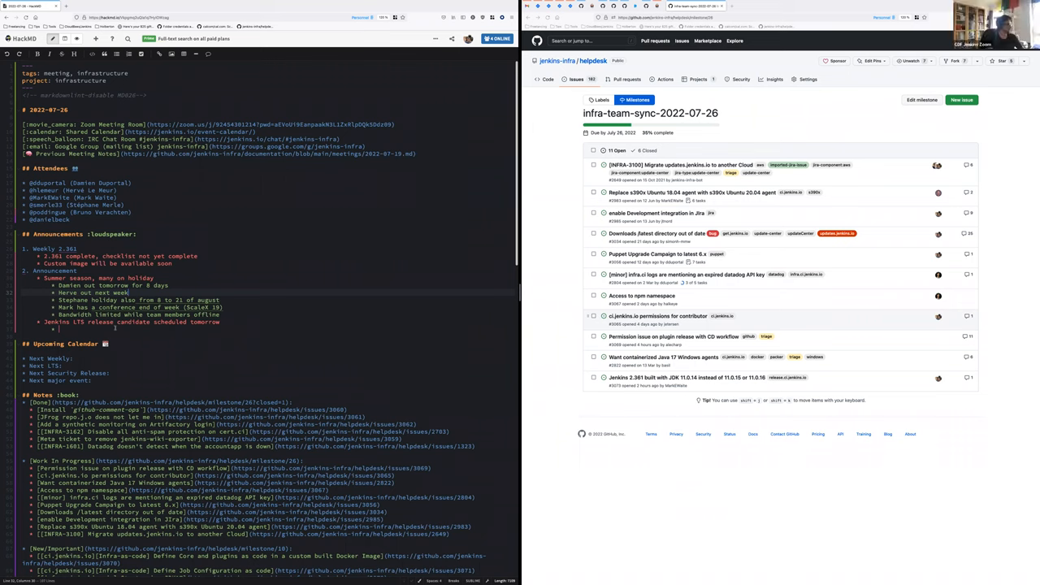
mouse_move(222, 382)
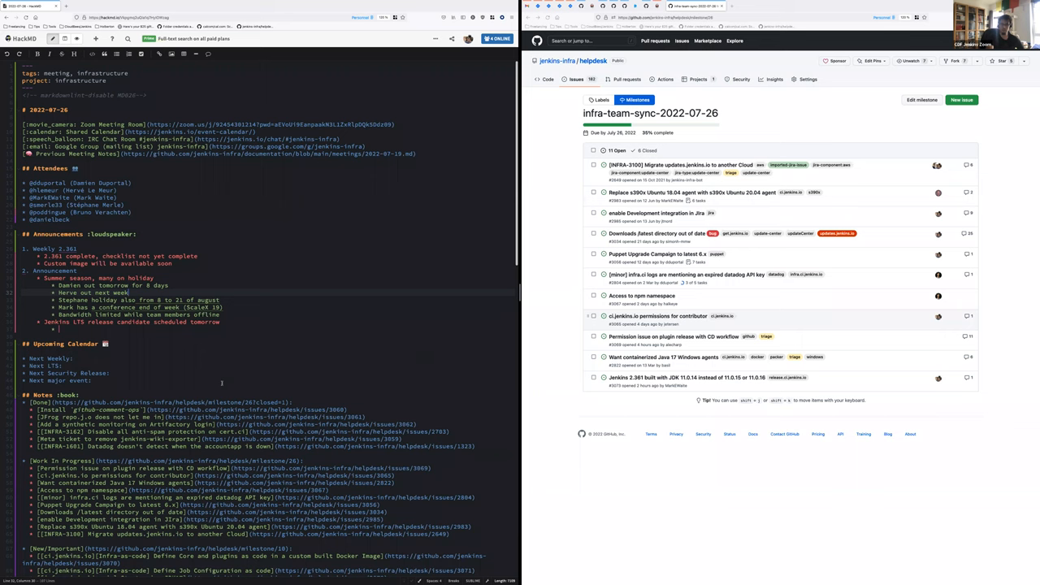
Note under Next LTS the release candidate tomorrow and the release in 2 weeks.
text(Release in 2 weeks)
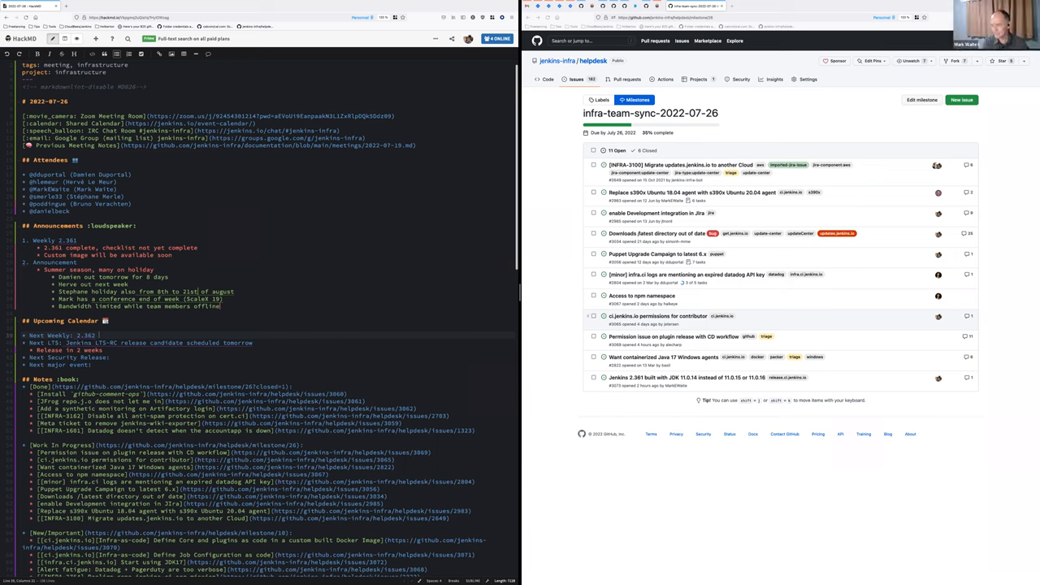
text(next tuesday N)
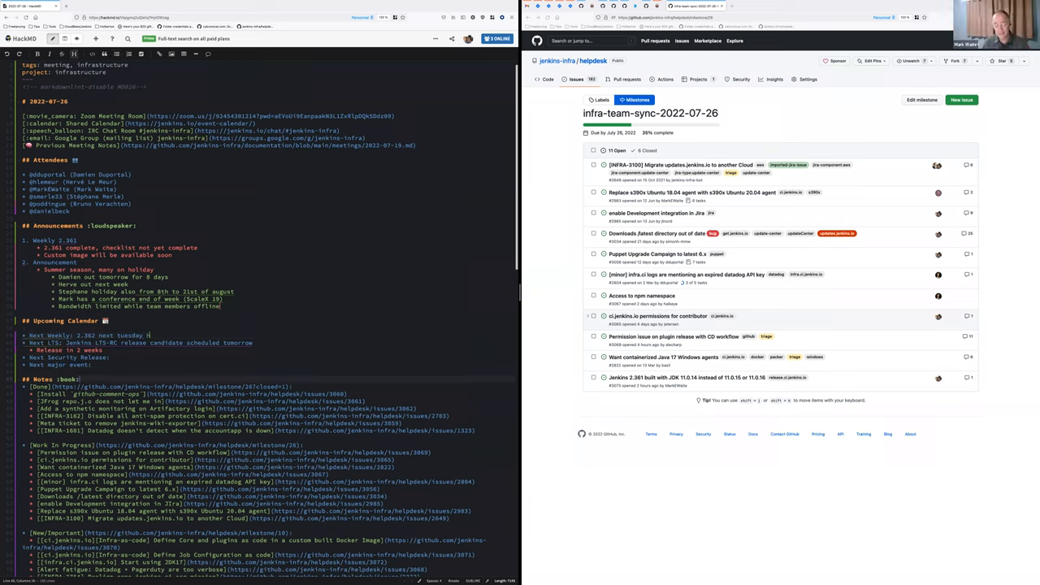
text(handled by)
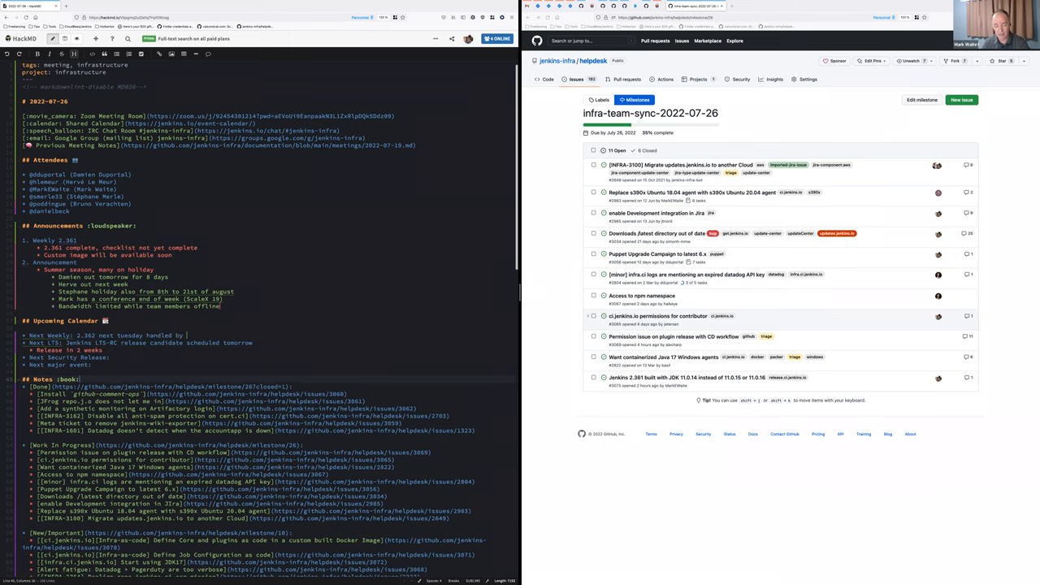
text(@smerle)
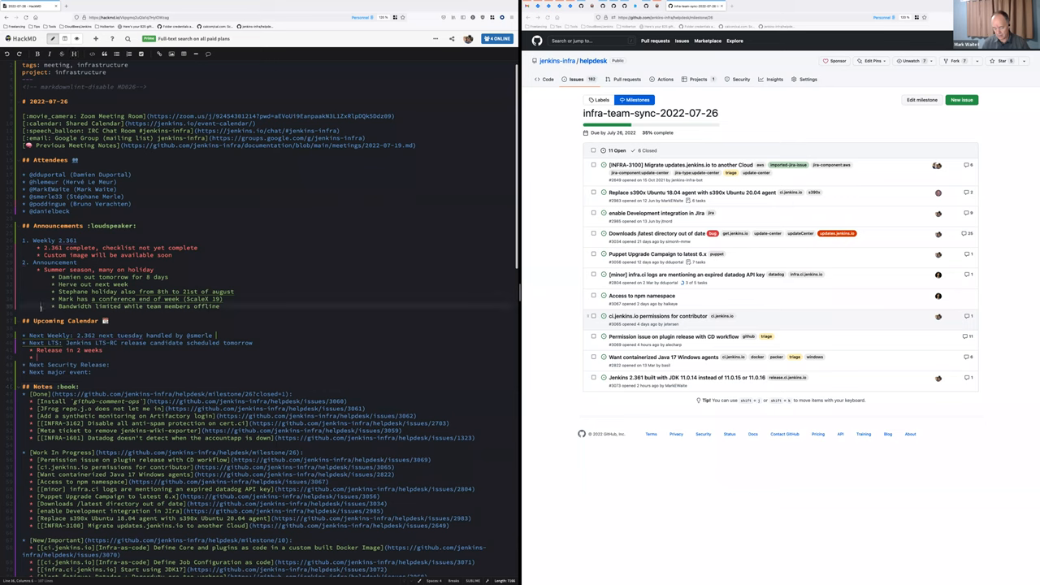
Add the sub-bullet 'LTS baseline selection for baseline is scheduled for tomorrow'.
text(LTS base)
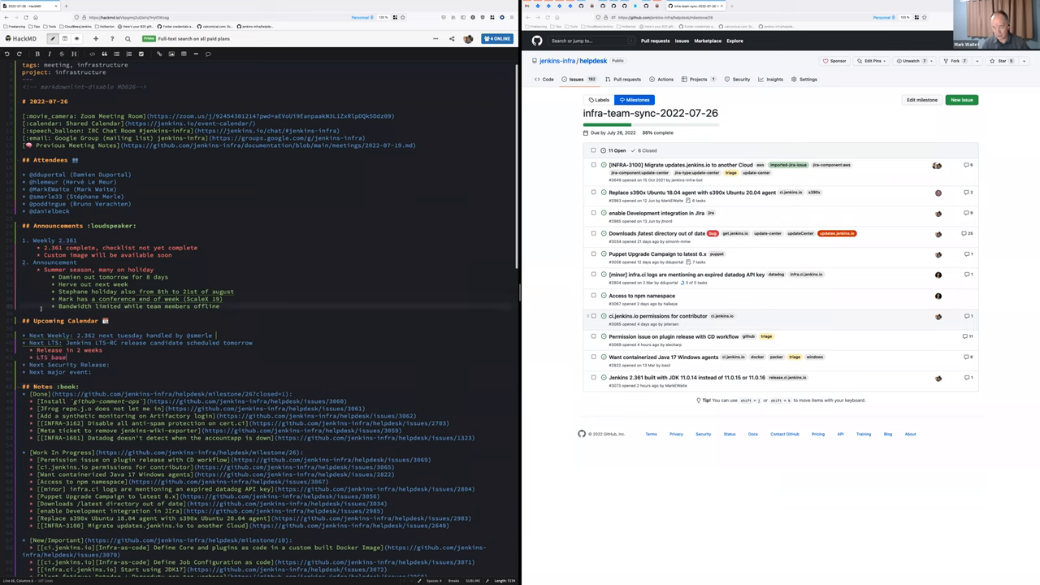
text(baseline section for next)
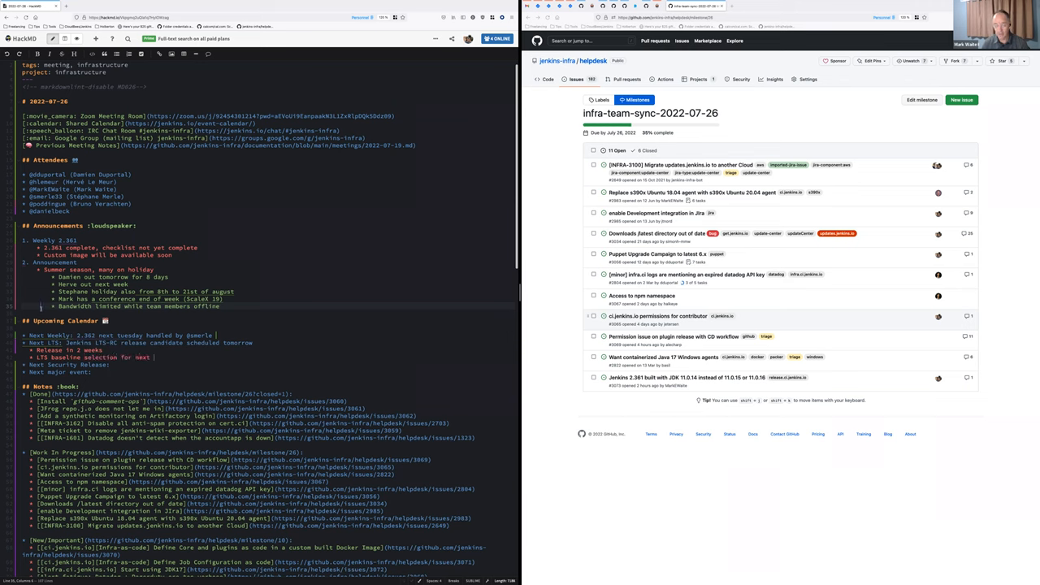
text(baseline is scheduled for tomorrow)
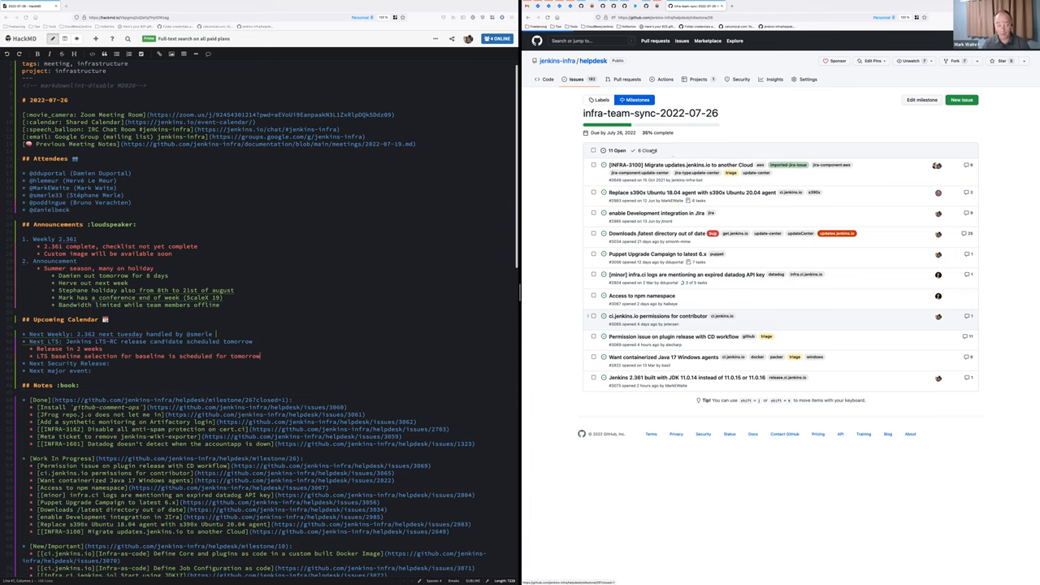
Show the six closed issues of the 2022-07-26 helpdesk milestone on GitHub.
click(645, 151)
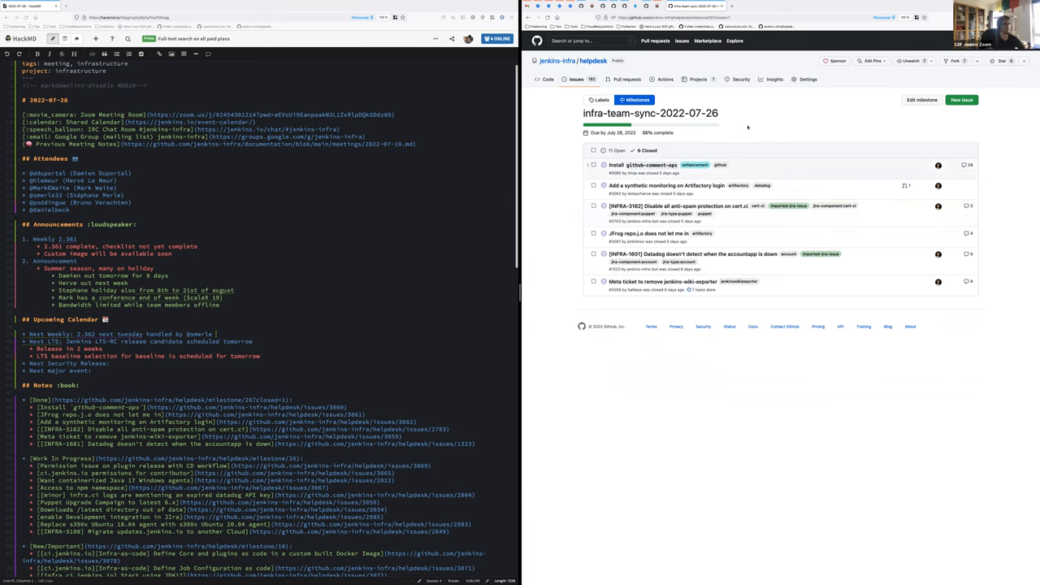
mouse_move(550, 156)
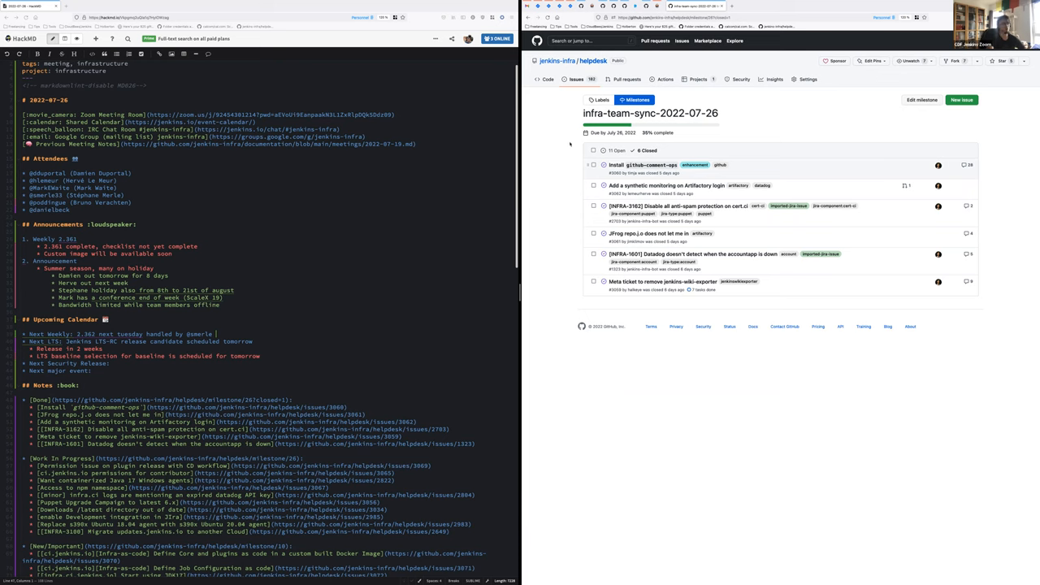
mouse_move(745, 168)
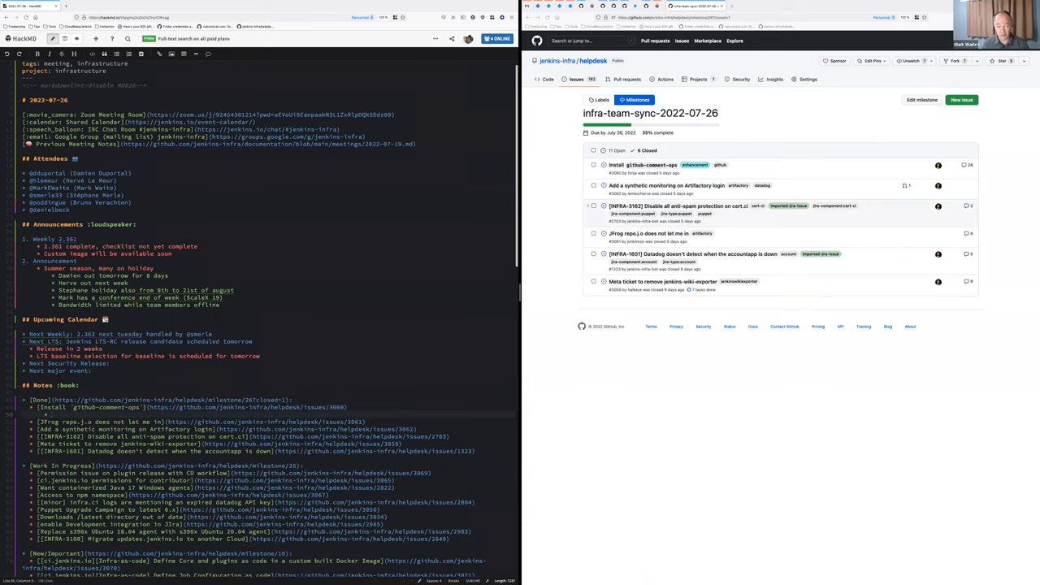
Note github-comment-ops was installed on all jenkinsci, restricted, then disabled for jenkins-infra.
text(Installed on all jenkinsci initially, then restricted on core and jenkins-infra)
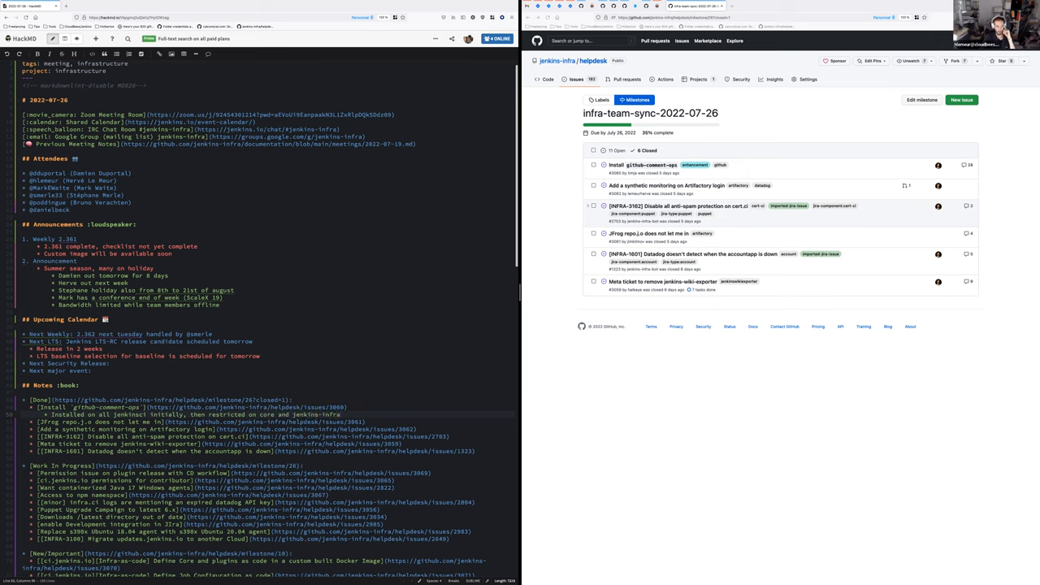
text(-test-plugin)
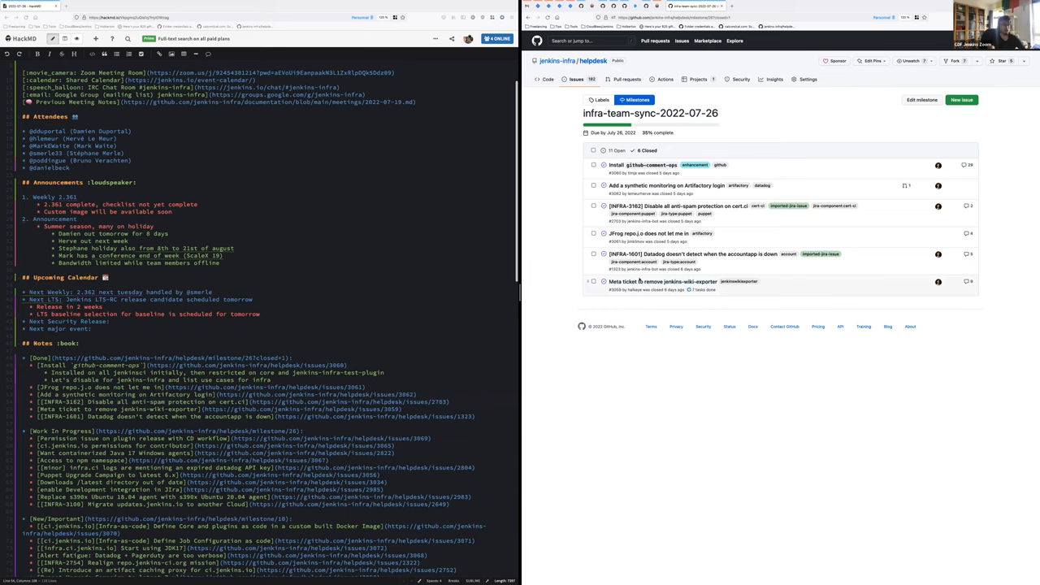
mouse_move(663, 282)
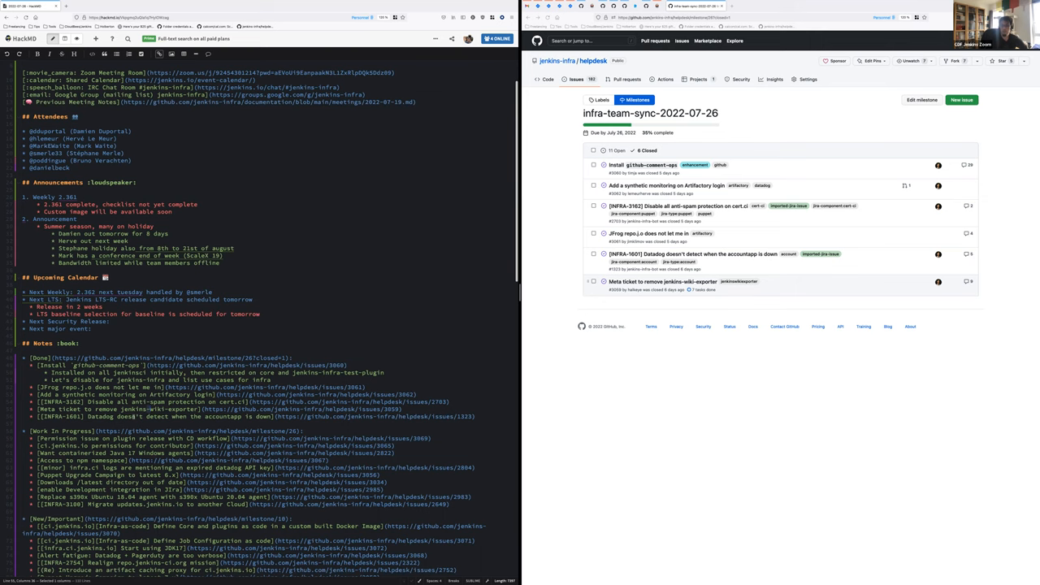
mouse_move(748, 260)
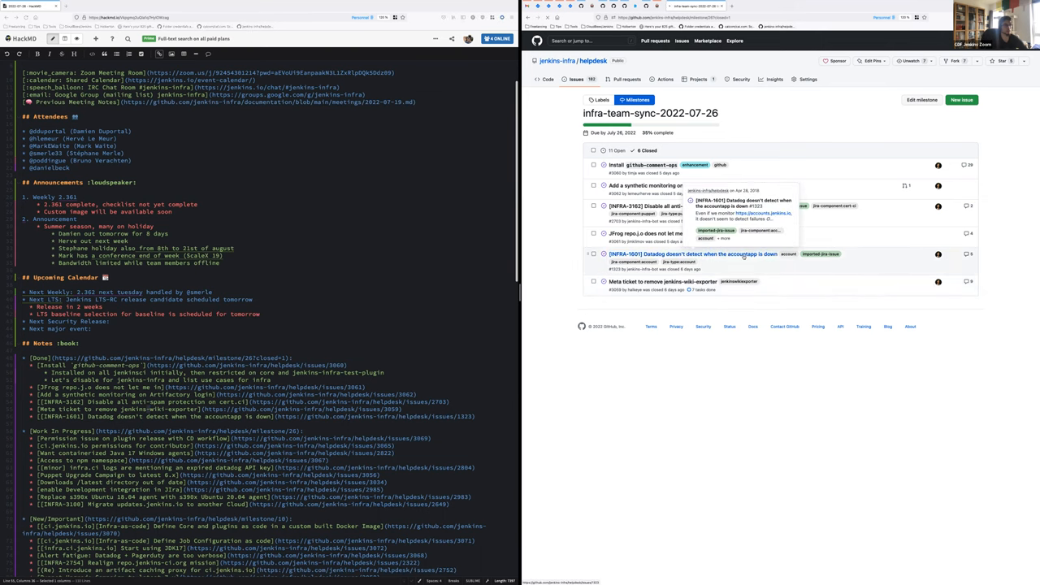
Read closed Datadog issue #1323, then go back to the milestone's open issues.
click(690, 254)
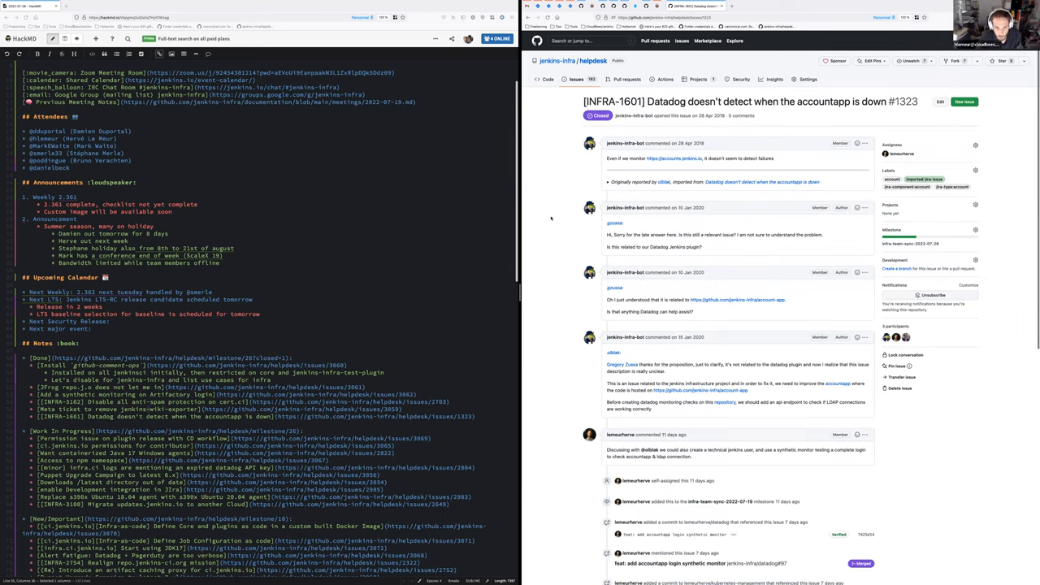
scroll(down, 3)
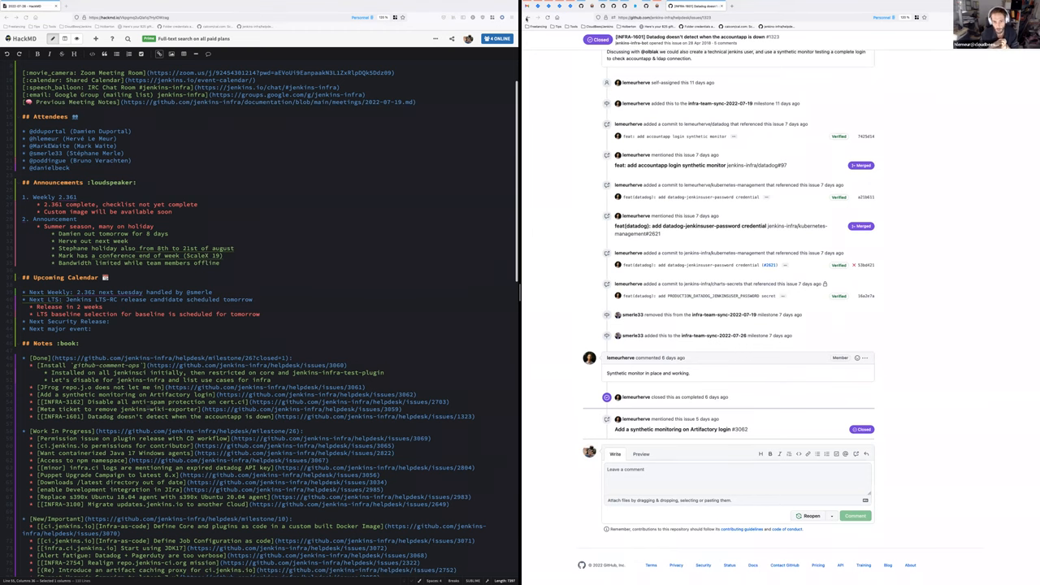
click(711, 335)
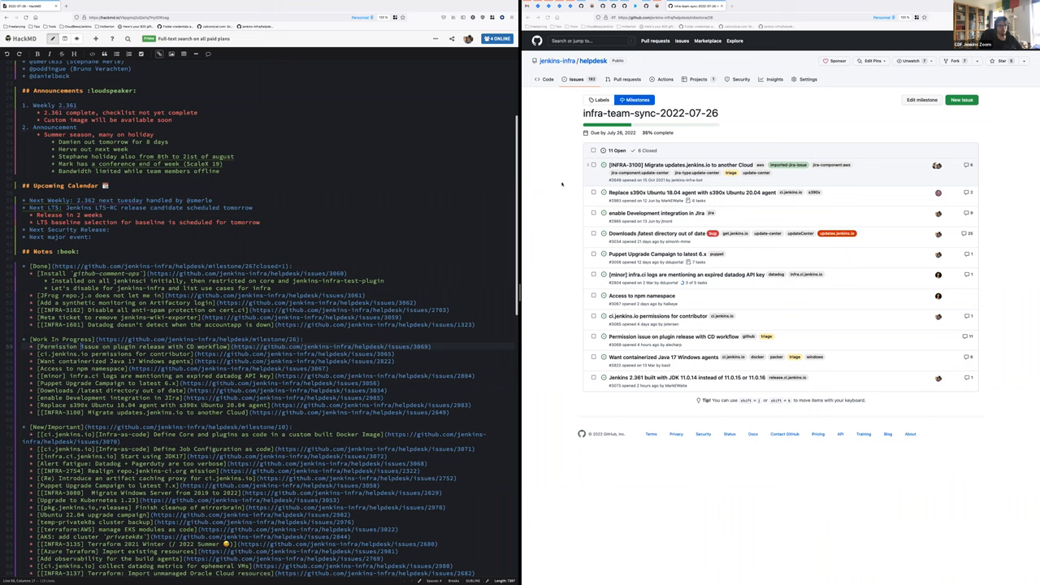
mouse_move(555, 197)
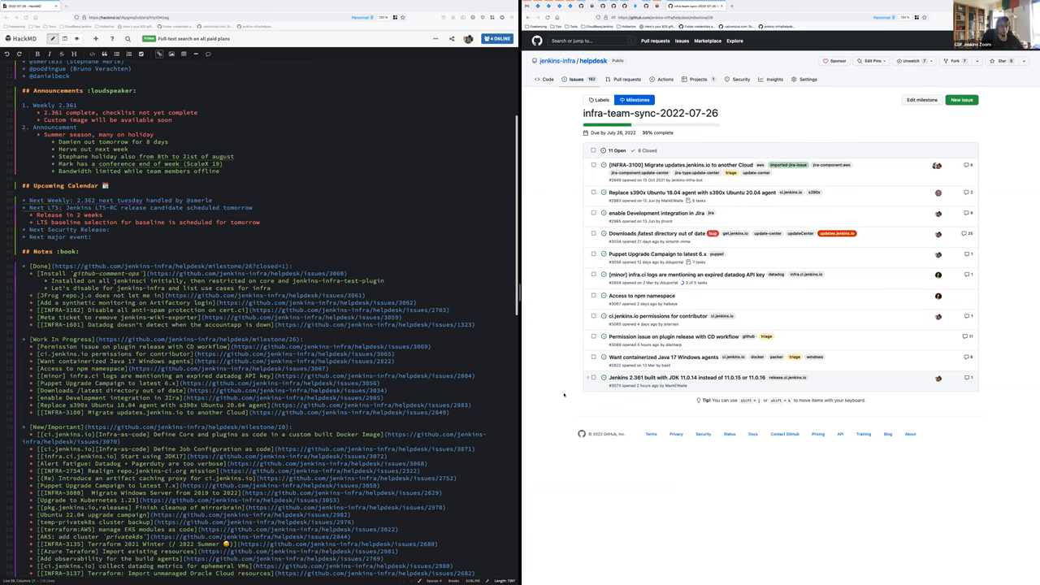
mouse_move(547, 292)
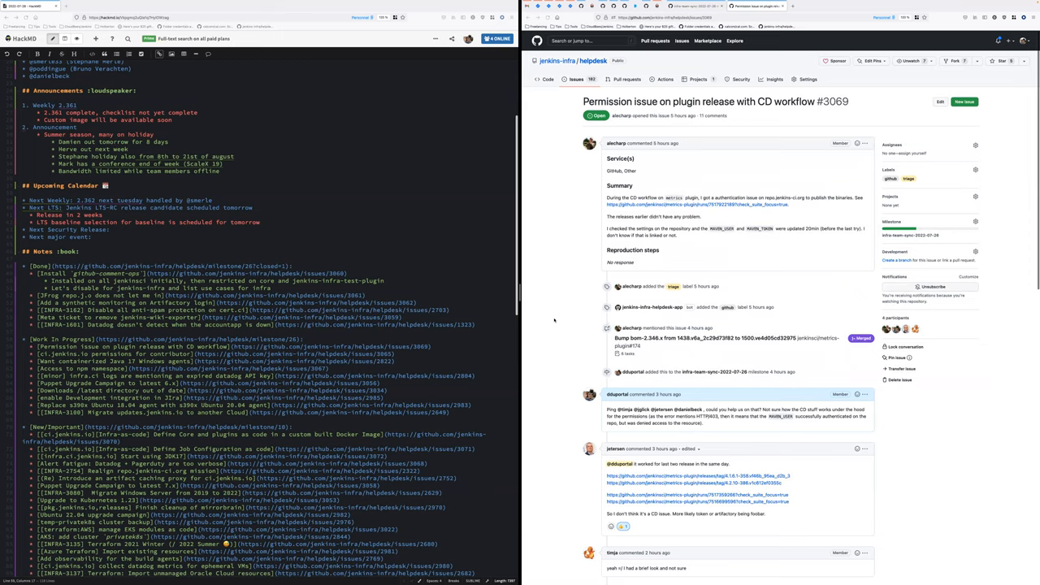
Note RPU builds are fine on trusted.ci but Artifactory seems broken today.
scroll(down, 3)
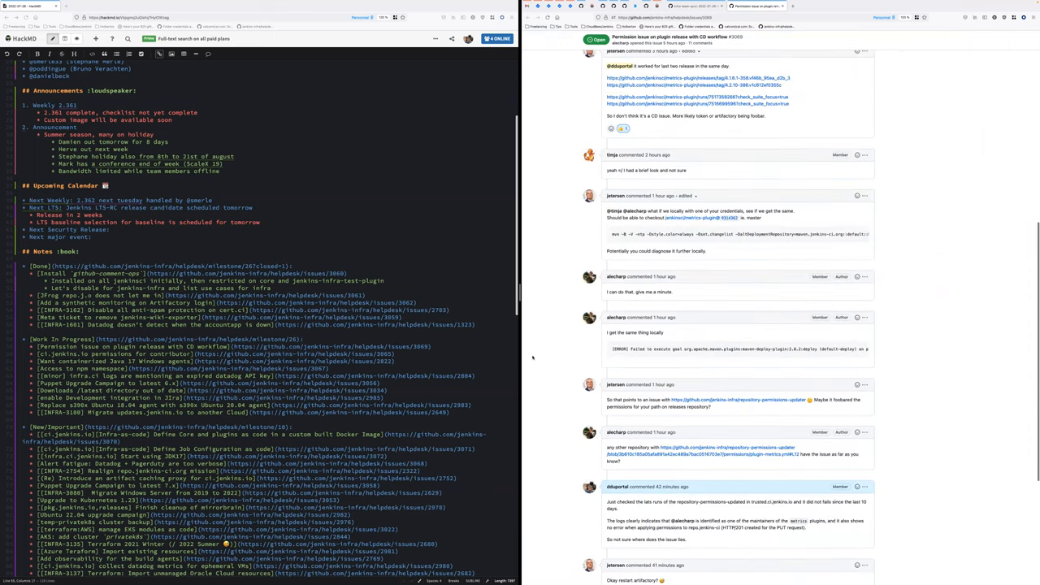
scroll(down, 3)
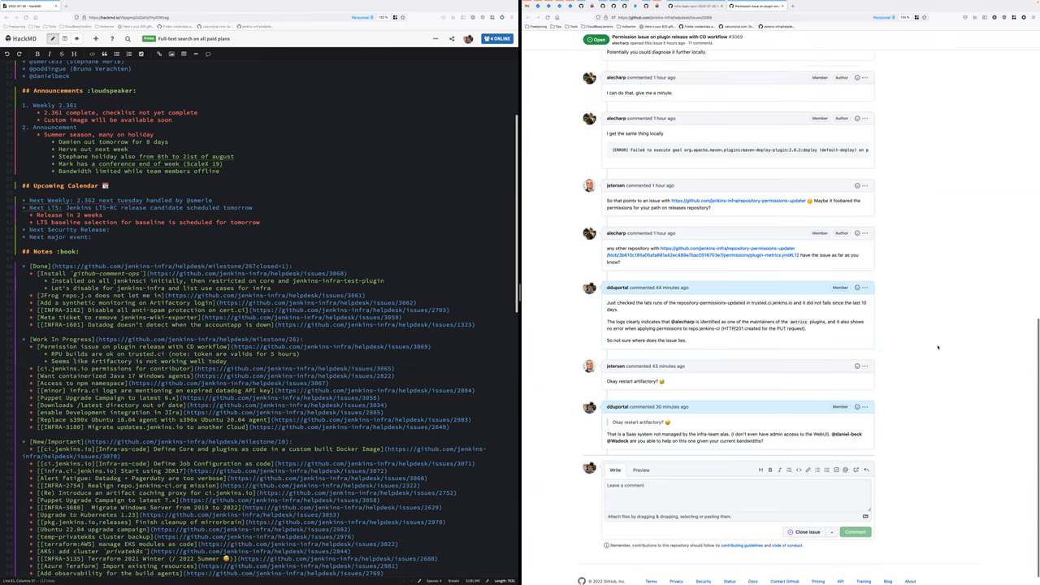
Return to the milestone list and add a follow-up check for Adrien on the permission item.
scroll(up, 3)
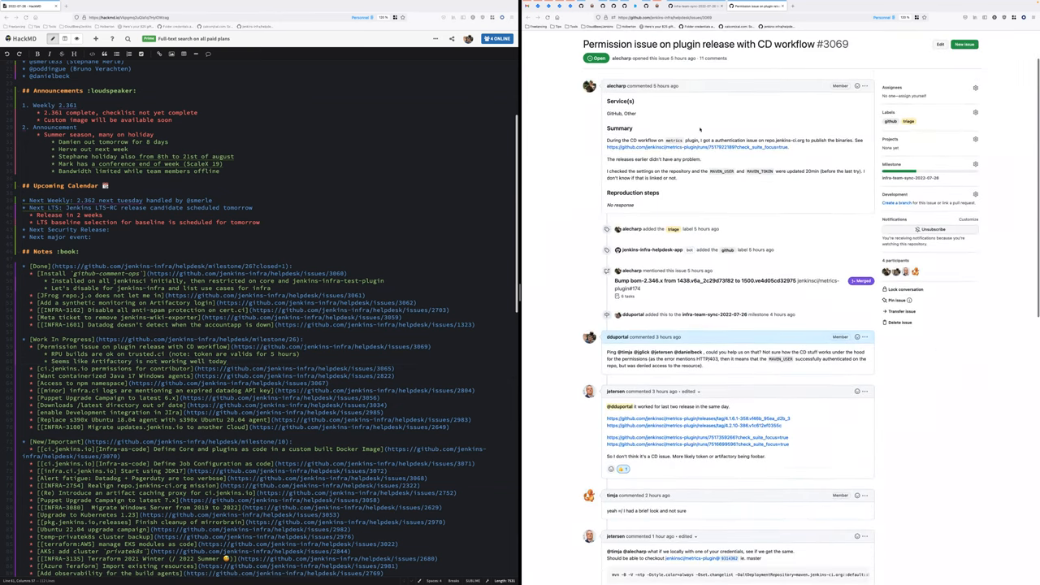
mouse_move(666, 85)
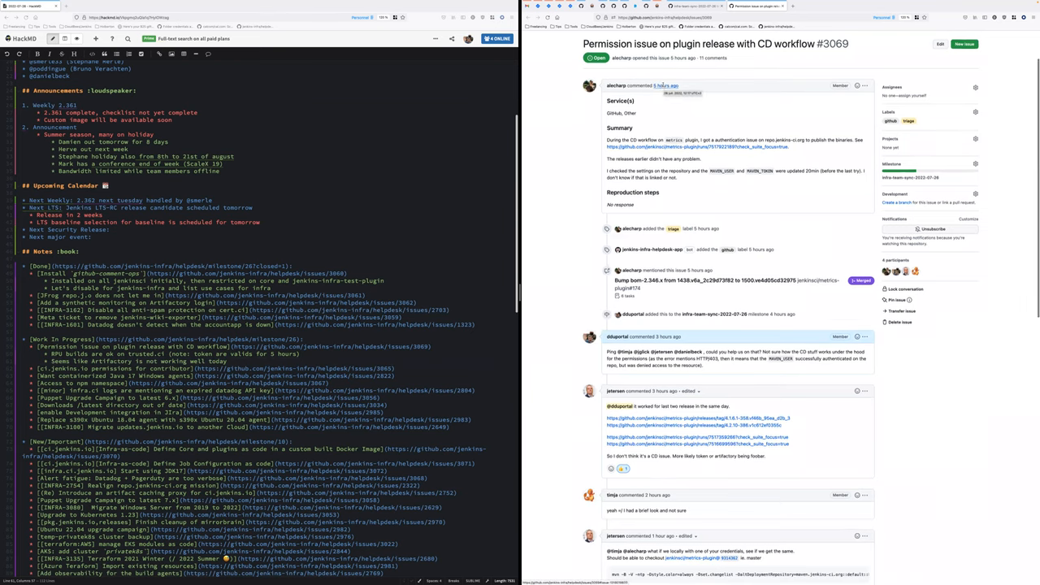
scroll(down, 3)
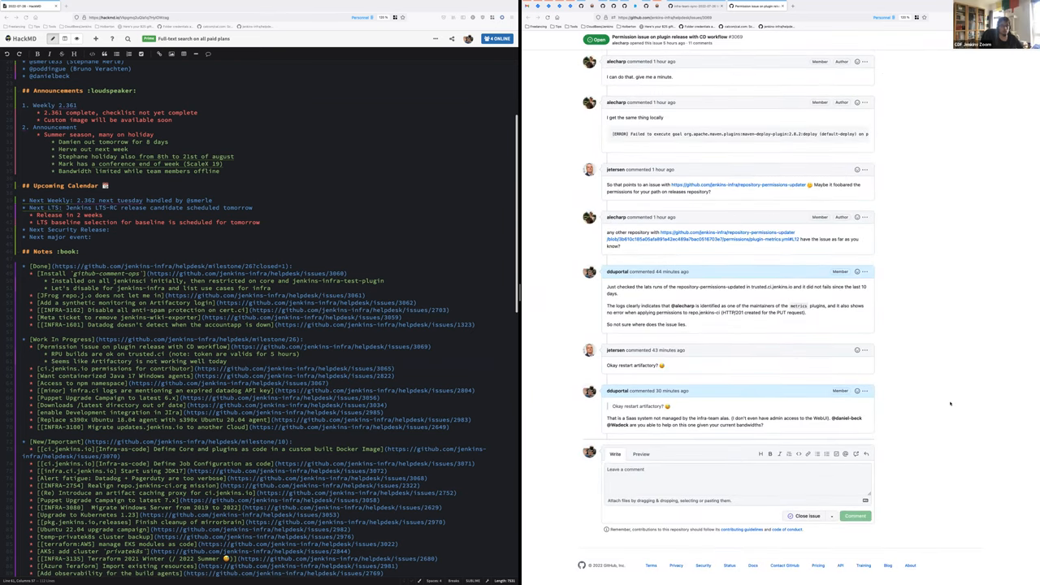
mouse_move(950, 415)
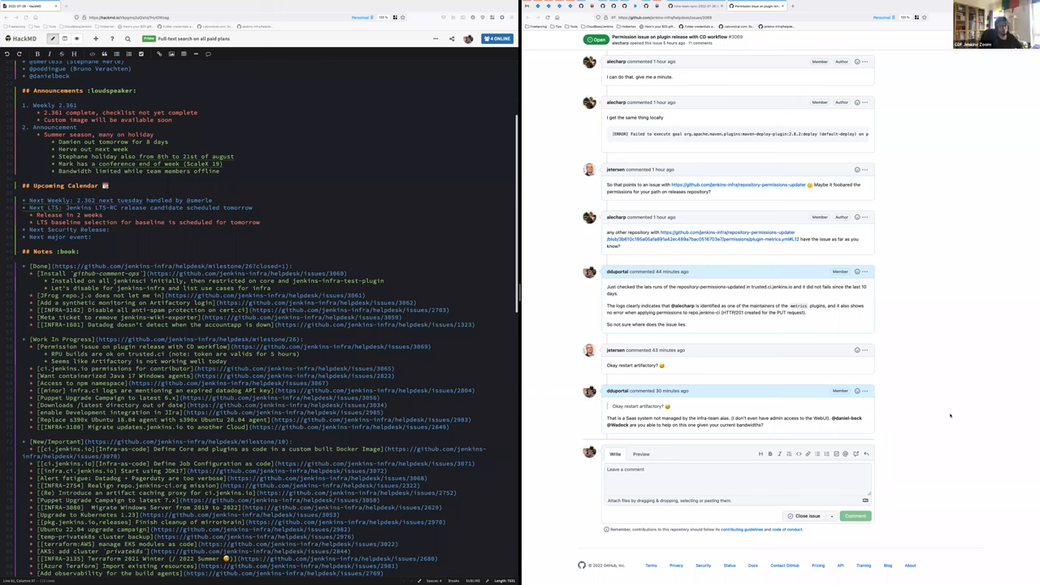
mouse_move(234, 368)
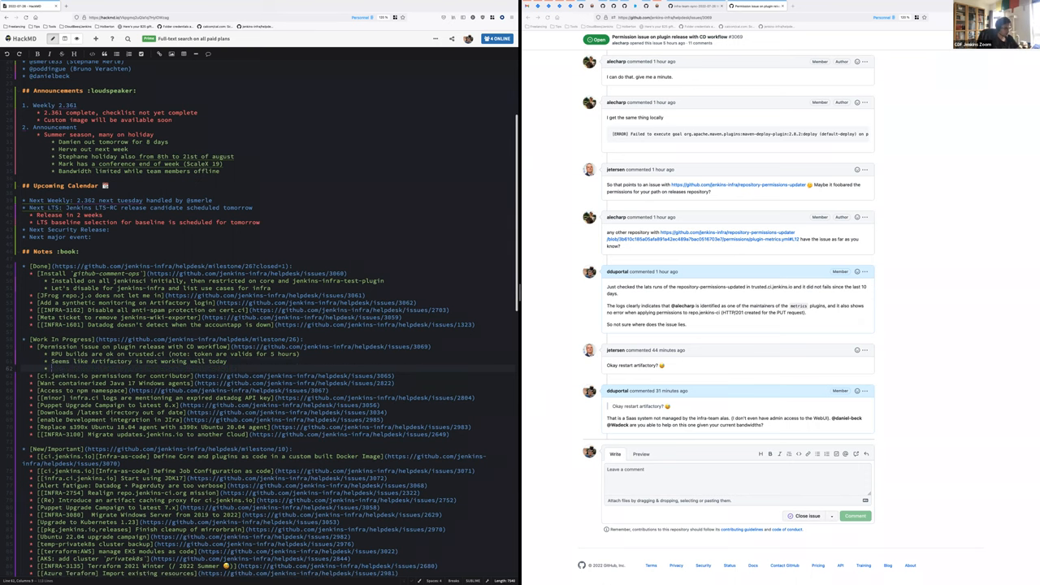
text(Adrien to check with Daniel)
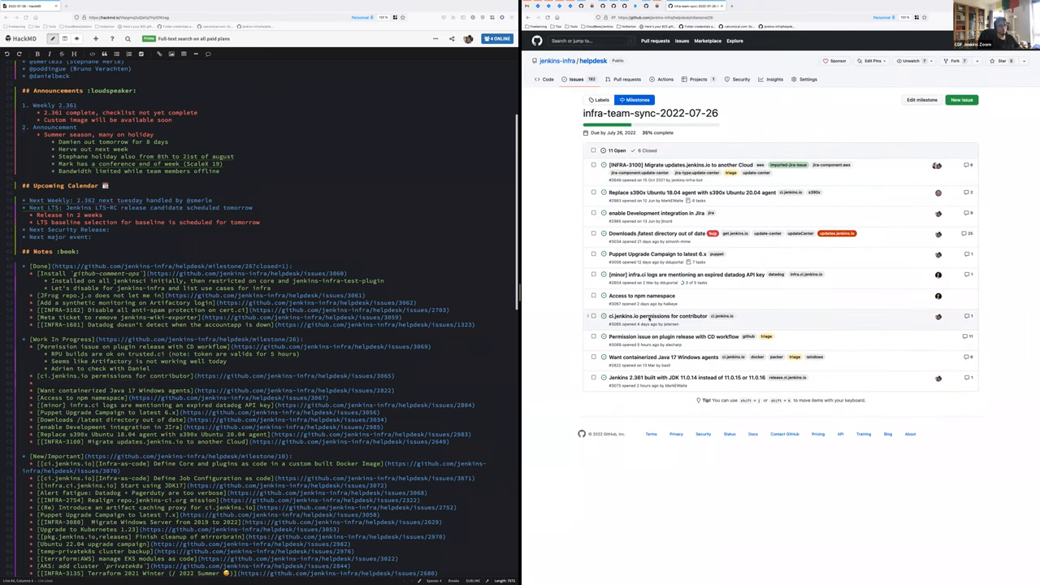
Open issue #3065 about ci.jenkins.io permissions for a contributor.
click(658, 316)
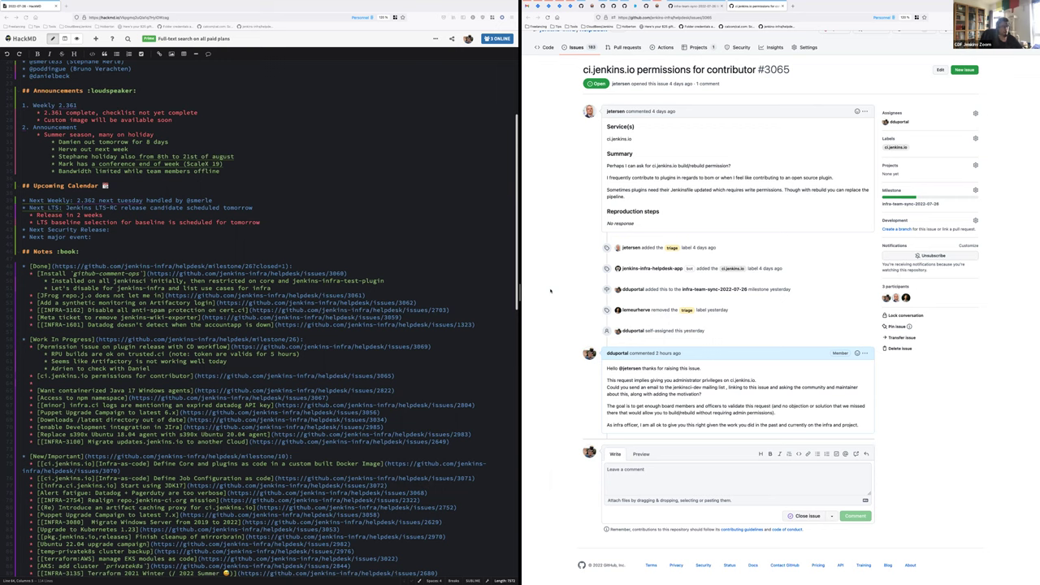
mouse_move(994, 147)
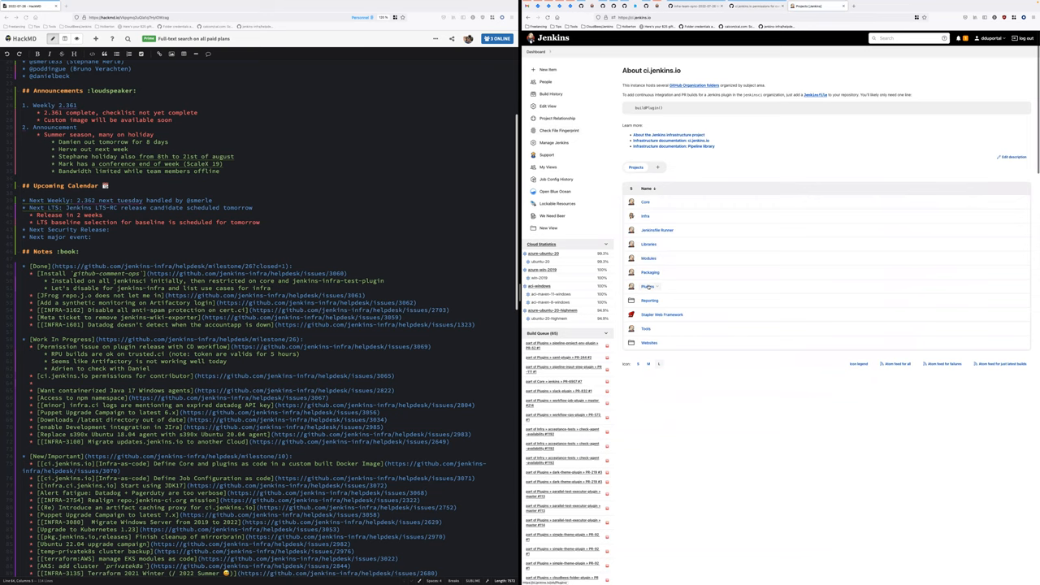
Open the 42crunch-security-audit-plugin job's configuration and view its Branch Sources fork trust settings.
click(647, 286)
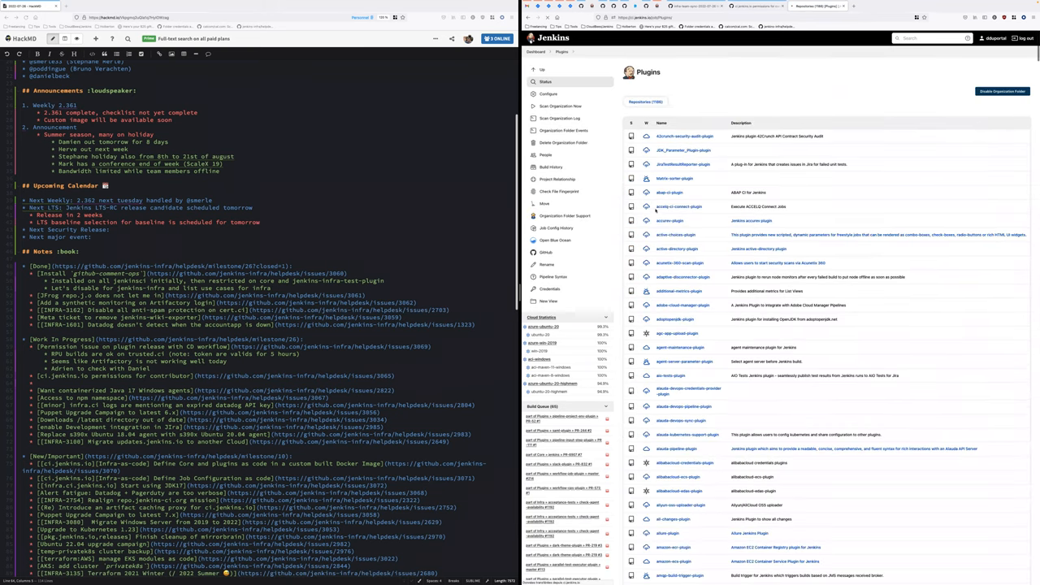
click(685, 136)
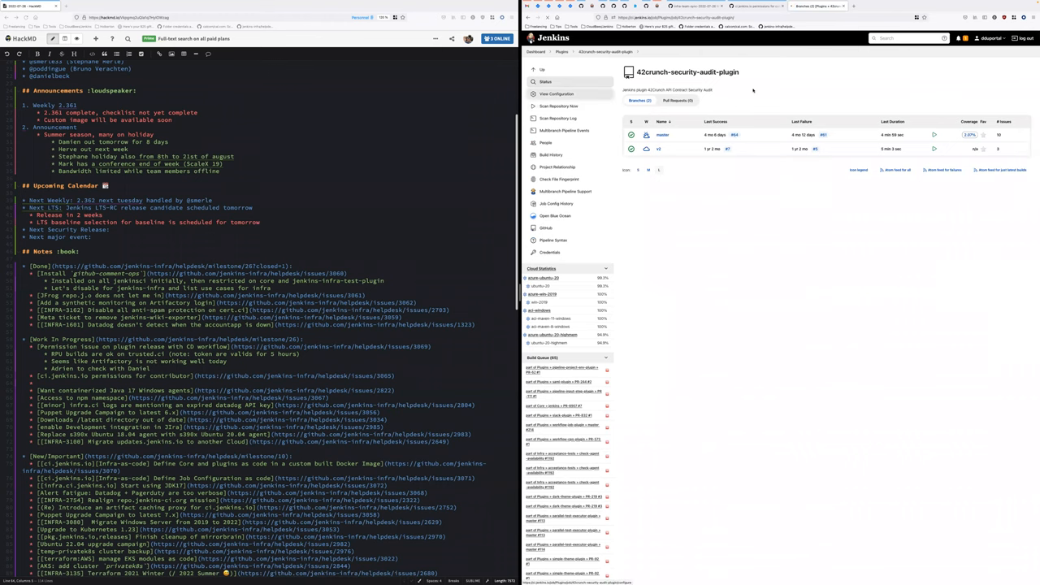
click(556, 94)
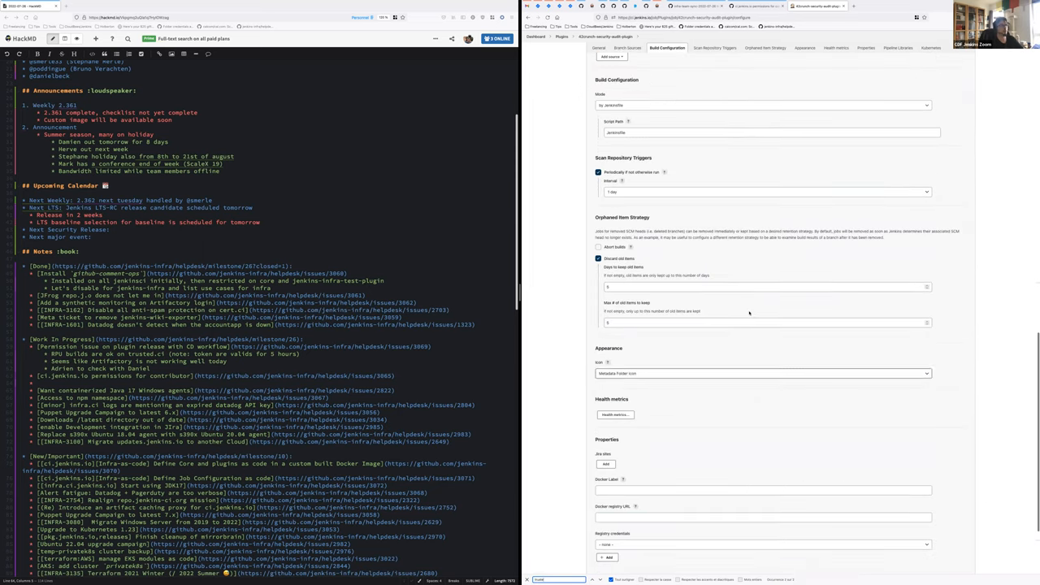
click(627, 47)
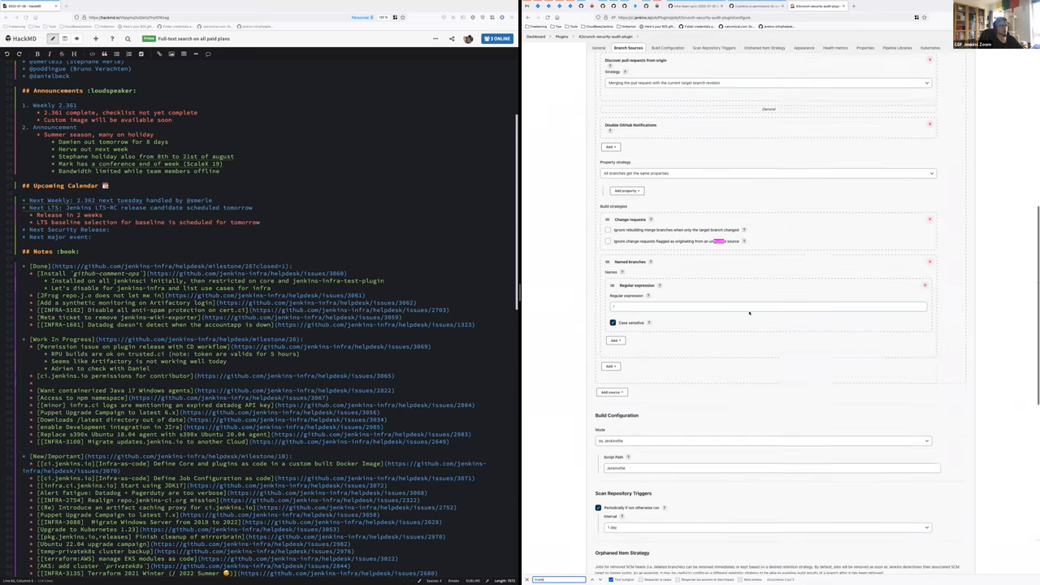
scroll(up, 3)
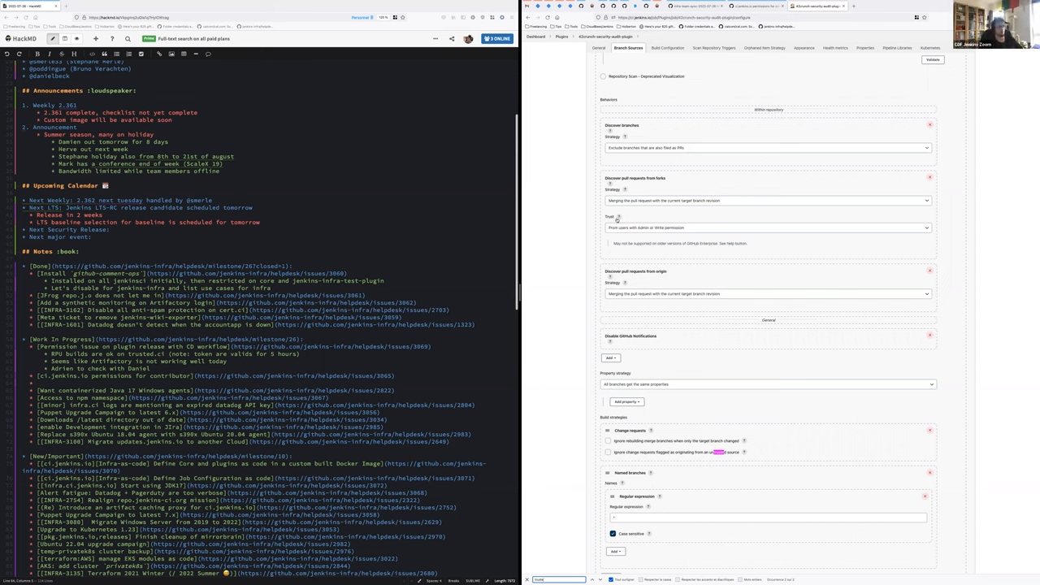
mouse_move(567, 232)
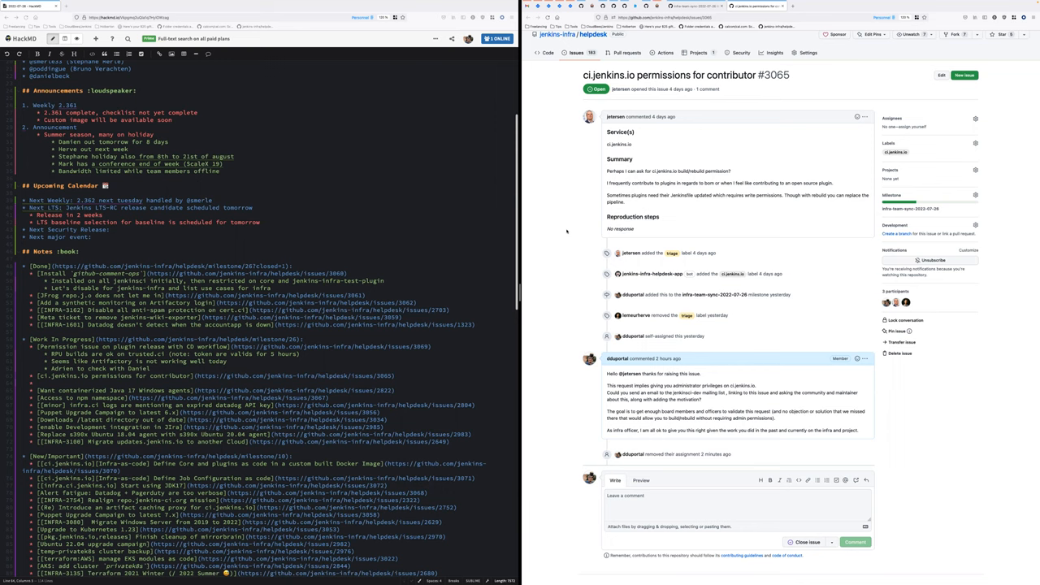
mouse_move(960, 447)
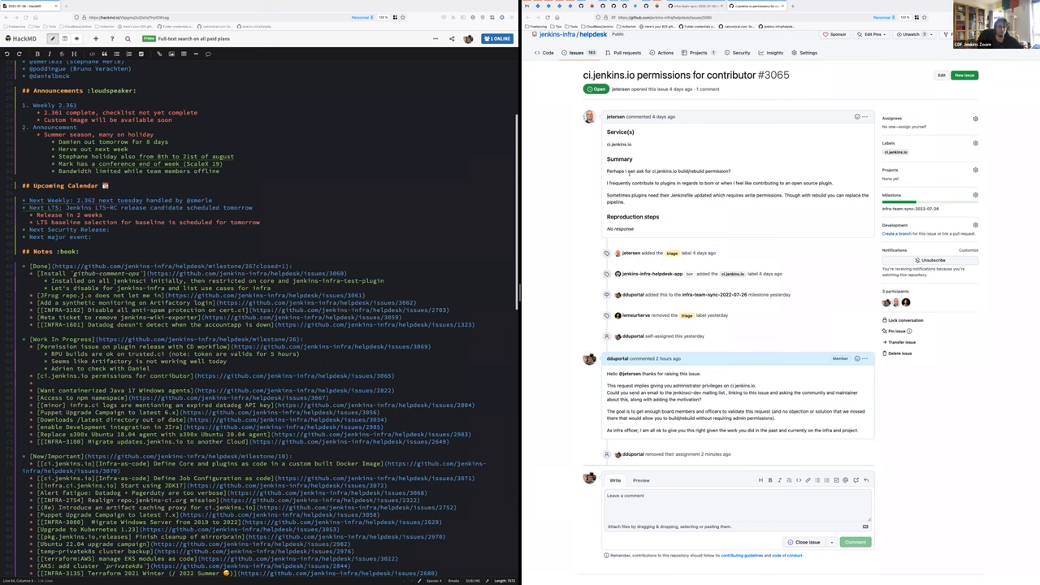
mouse_move(577, 200)
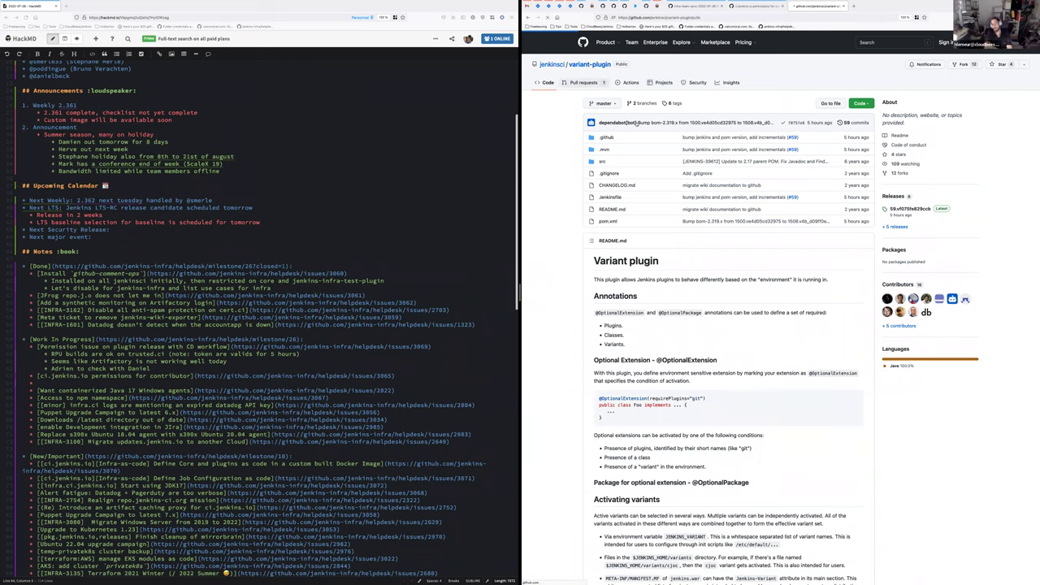
Open closed variant-plugin PR #59 'bump jenkins and pom version, add incrementals'.
click(584, 82)
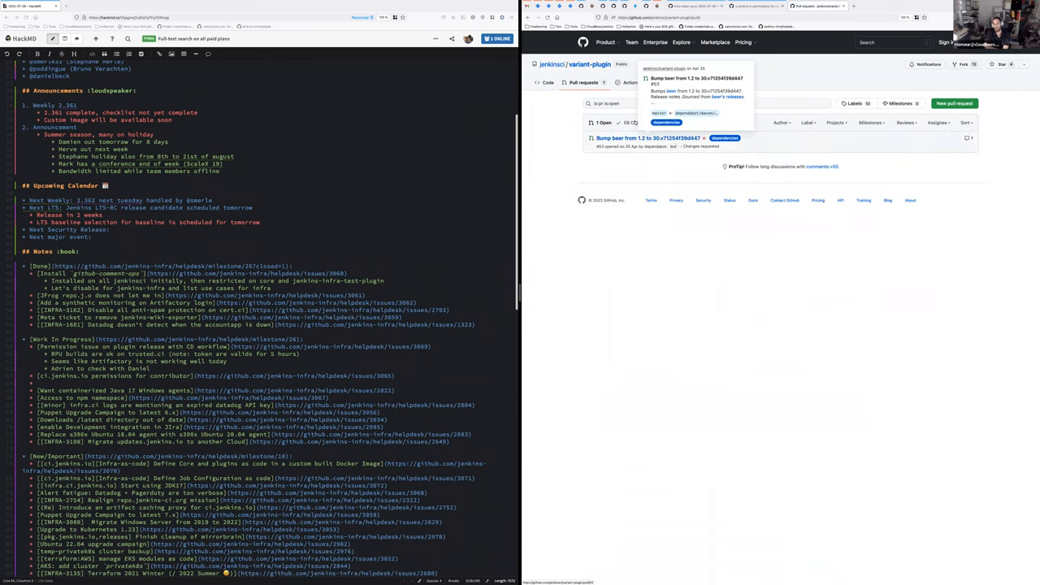
click(633, 134)
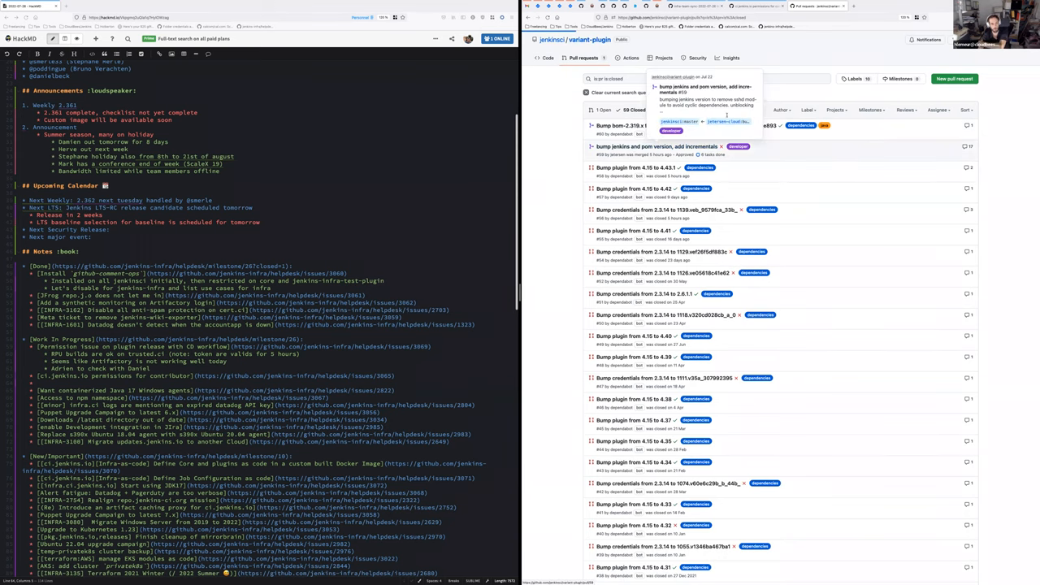
click(657, 146)
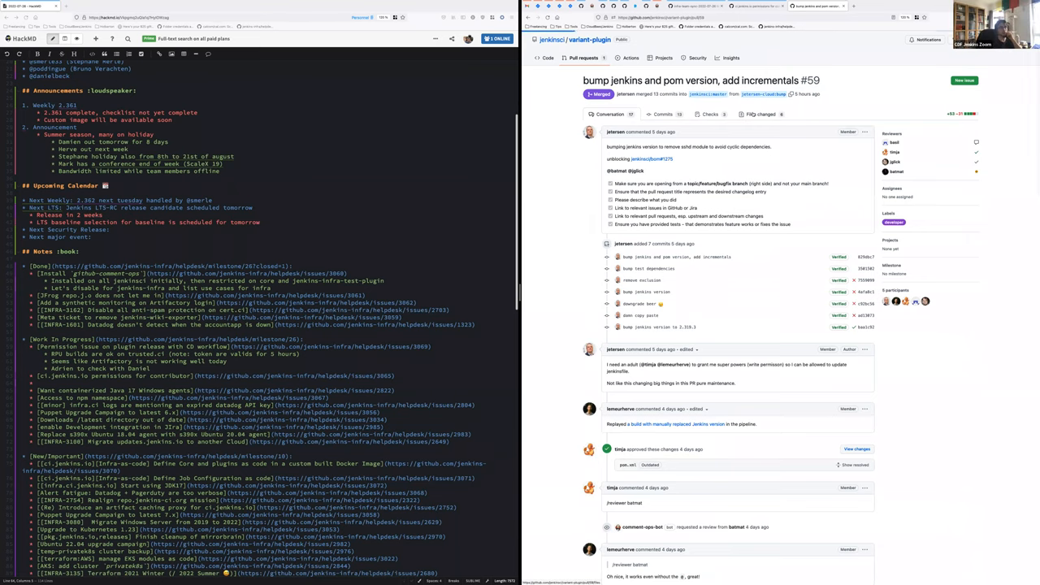
Show PR #59's Files changed and scroll to the Jenkinsfile and pom.xml diffs.
click(709, 114)
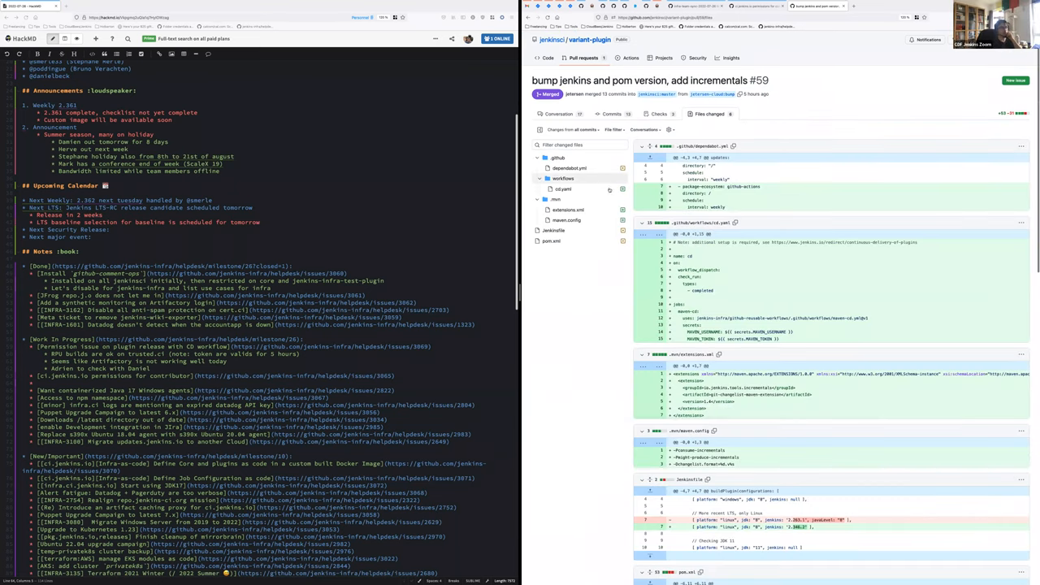
scroll(down, 3)
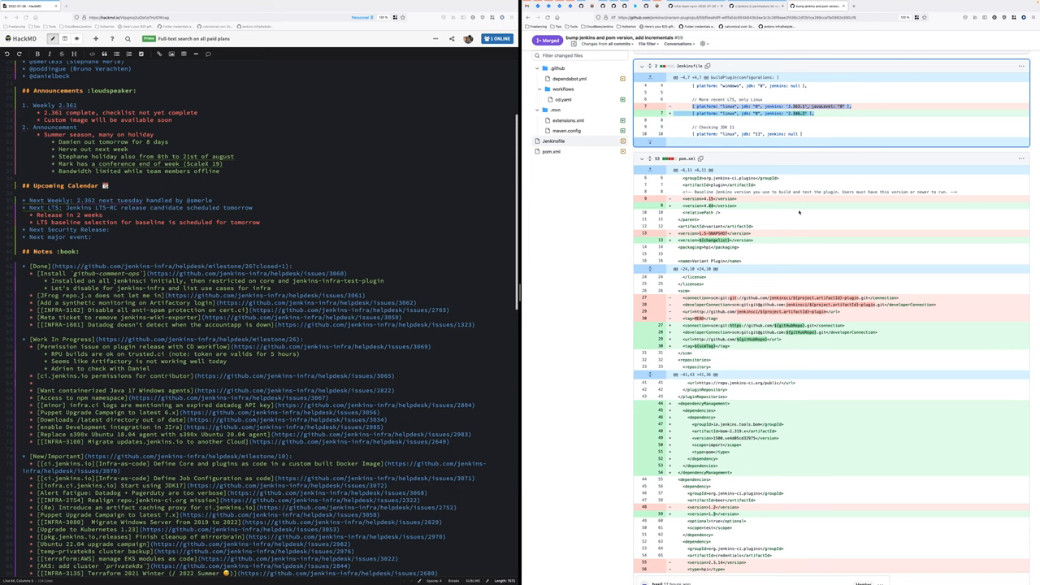
mouse_move(818, 251)
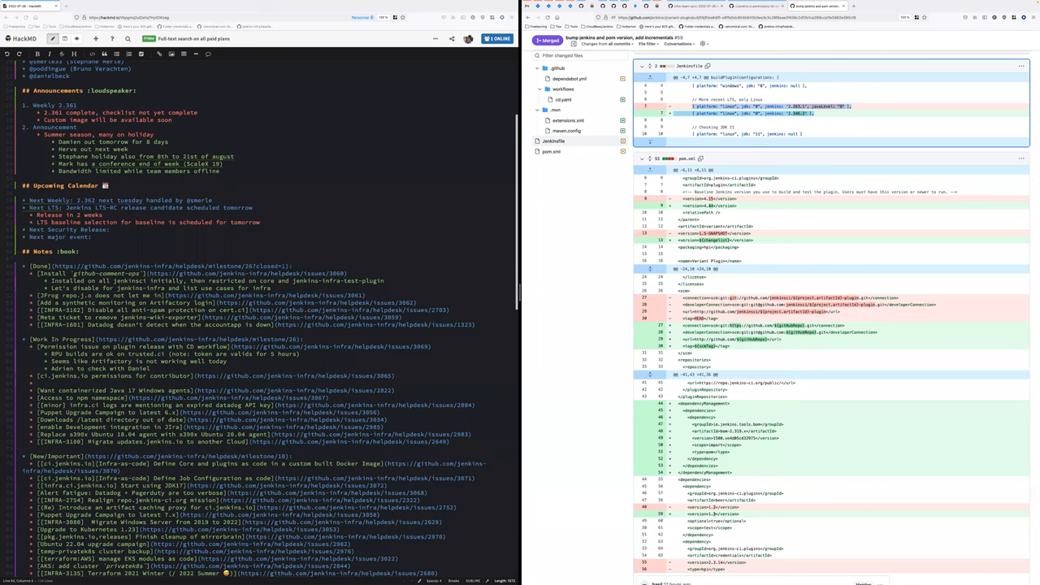
mouse_move(733, 348)
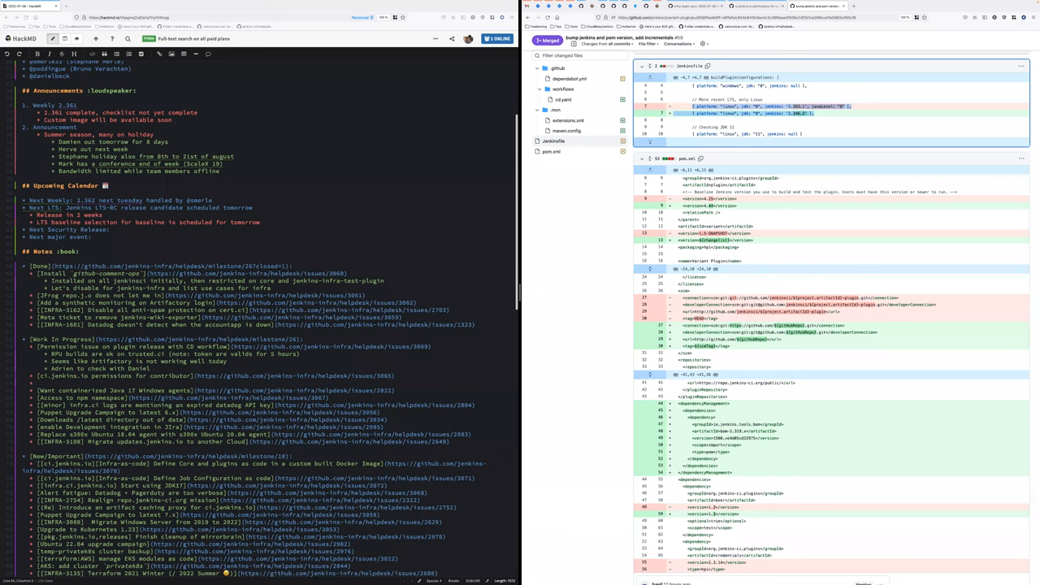
mouse_move(581, 281)
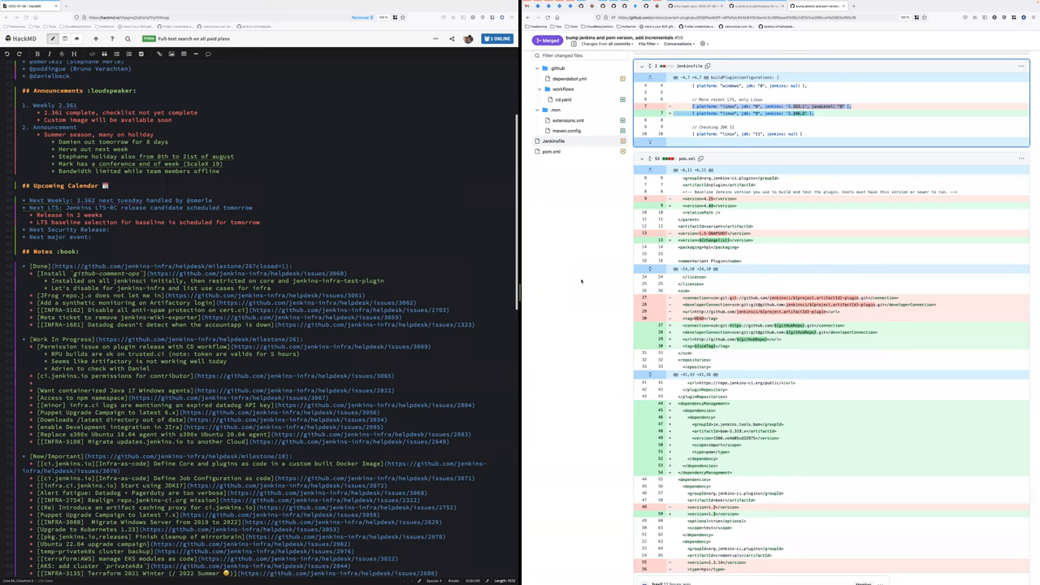
mouse_move(575, 241)
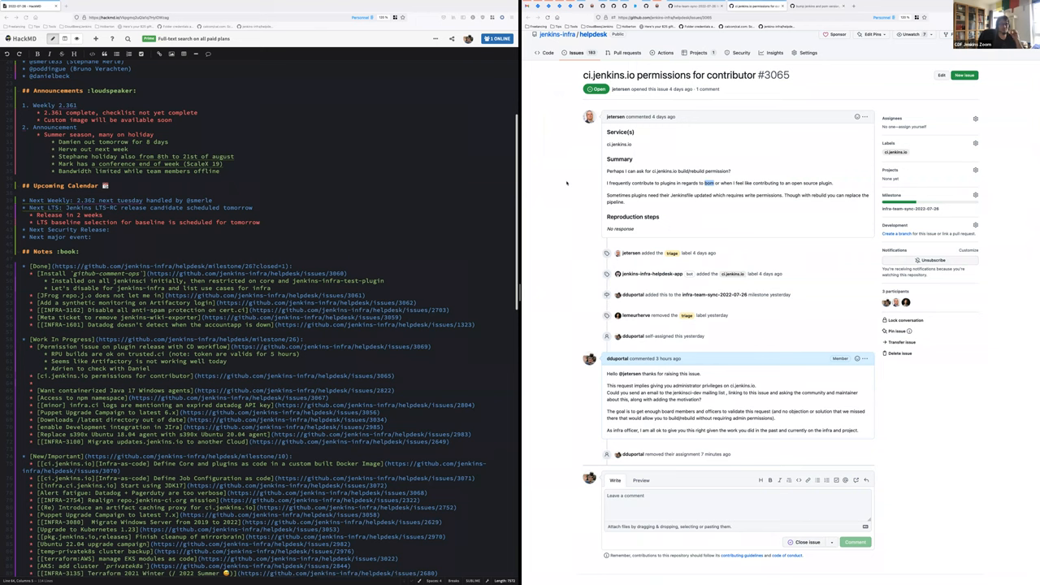
mouse_move(553, 405)
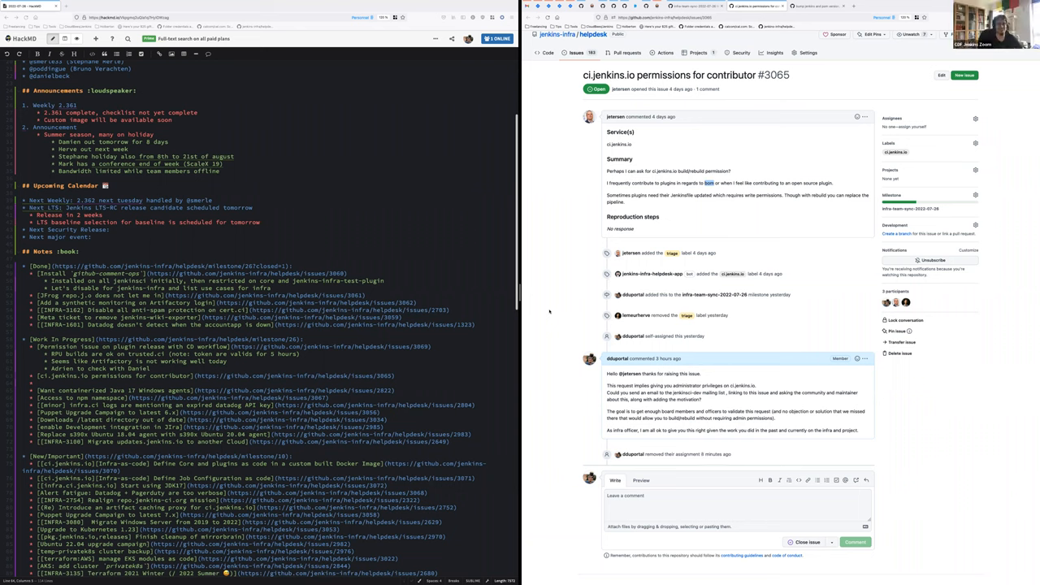
Return to the infra-team-sync-2022-07-26 milestone issue list from the sidebar link.
click(736, 504)
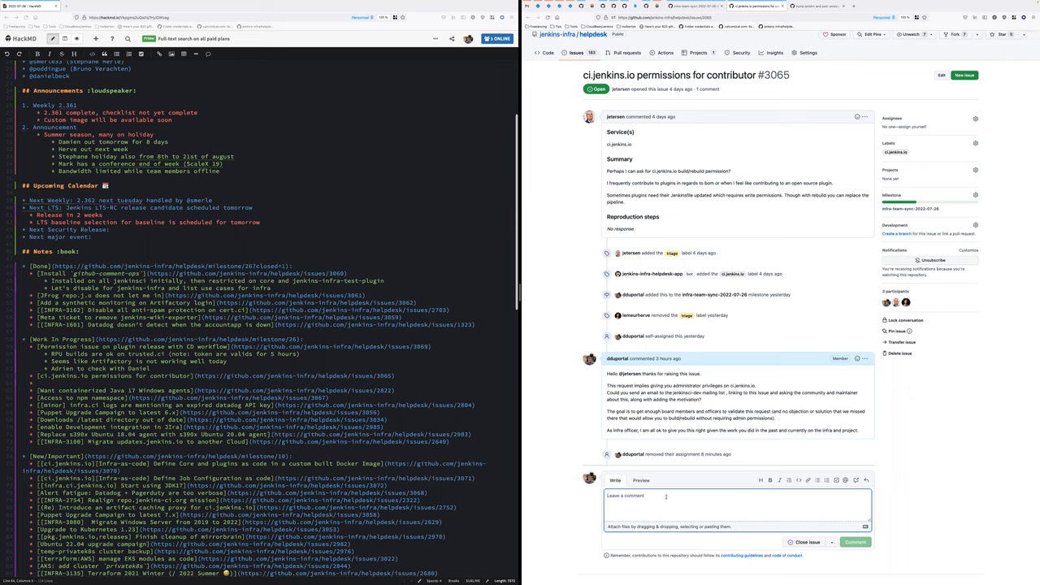
mouse_move(566, 312)
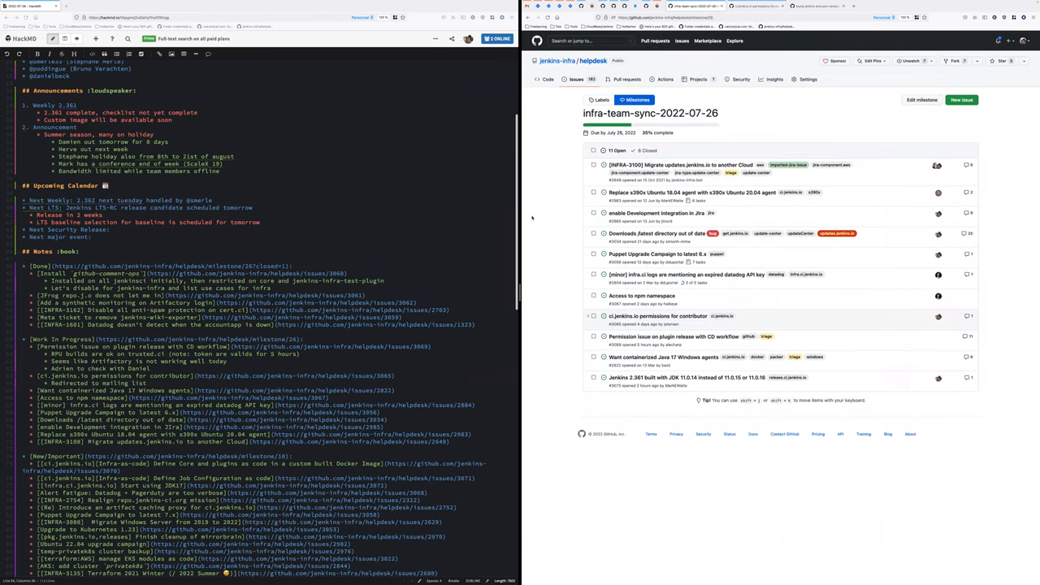
mouse_move(658, 315)
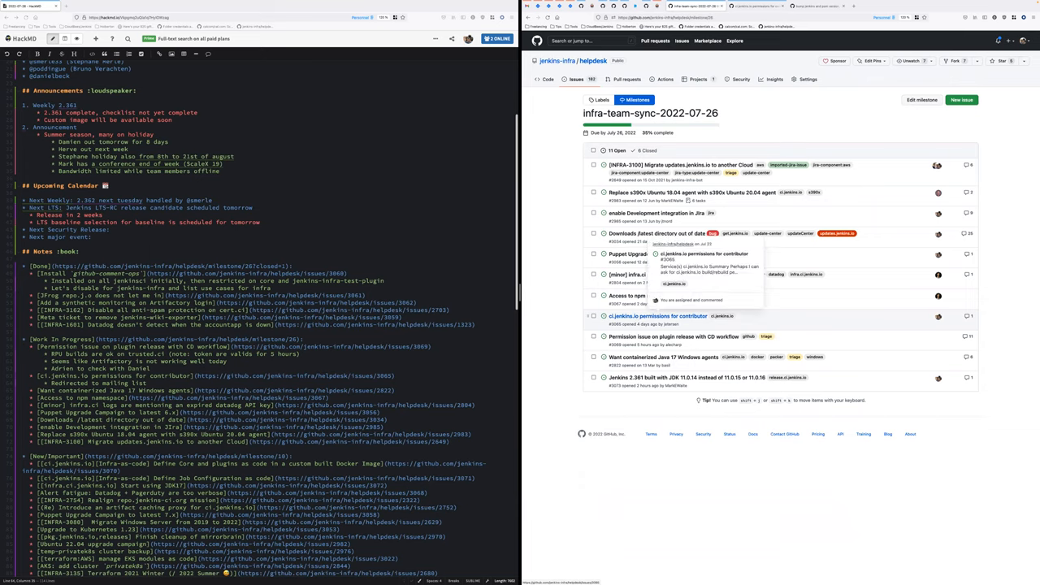
Place 'Want containerized Java 17 Windows agents' below ci.jenkins.io permissions with an indented bullet.
click(658, 315)
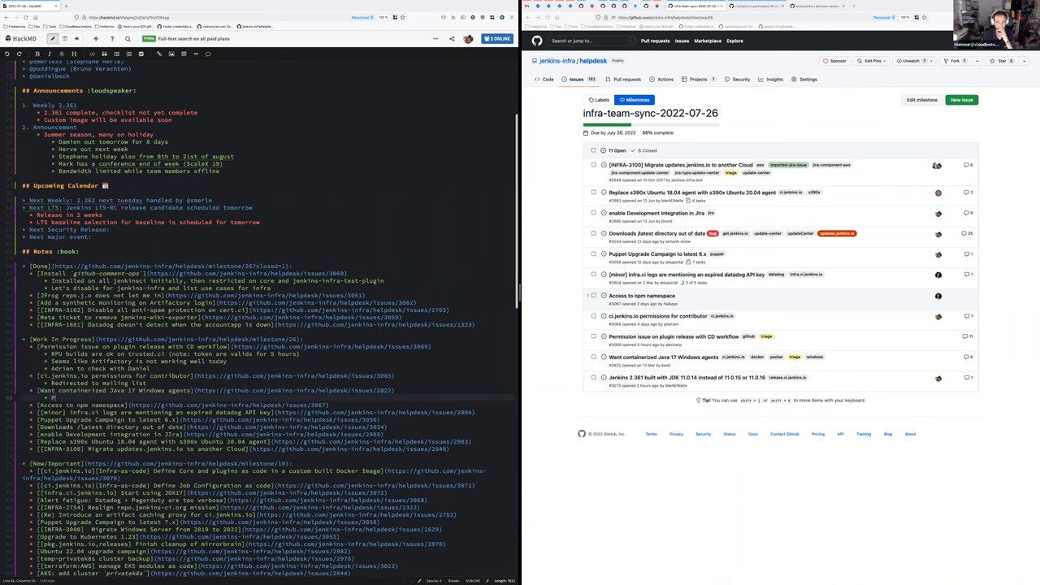
Note 'Put on hold' under the containerized Java 17 Windows agents item.
text(Put on hold)
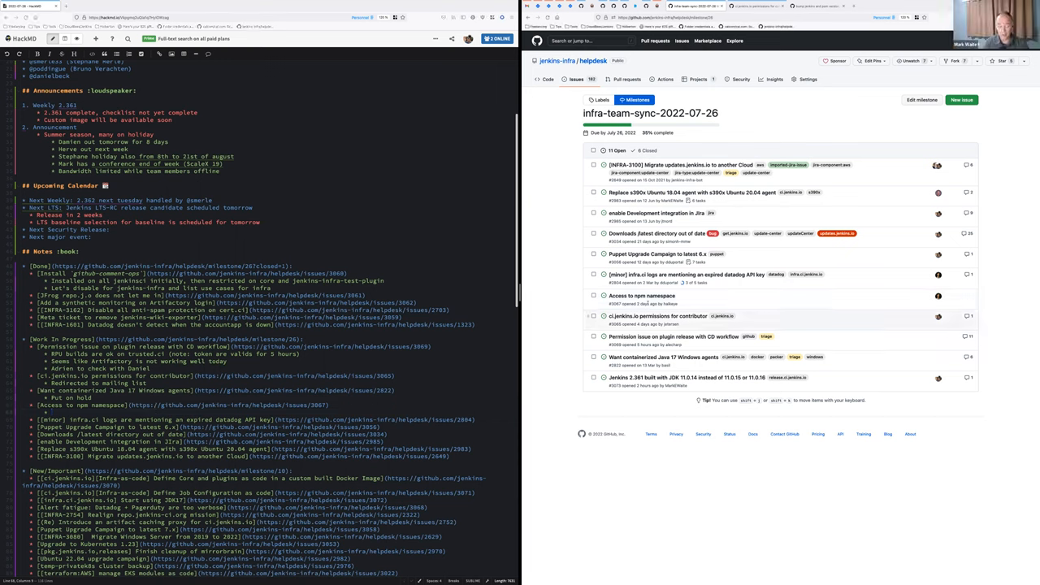
mouse_move(642, 295)
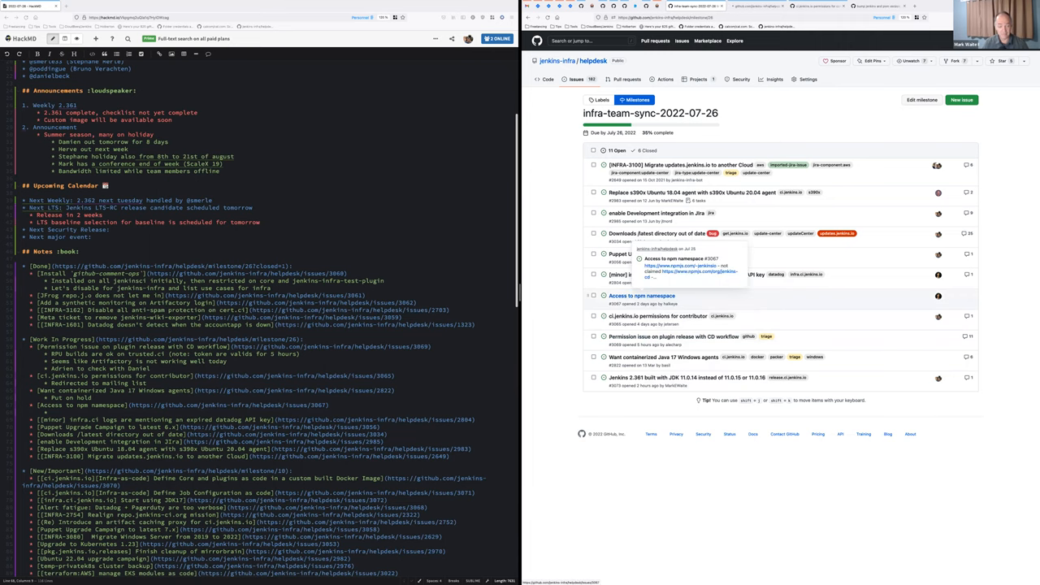
Open helpdesk issue #3067, Access to npm namespace, from the milestone list.
click(641, 295)
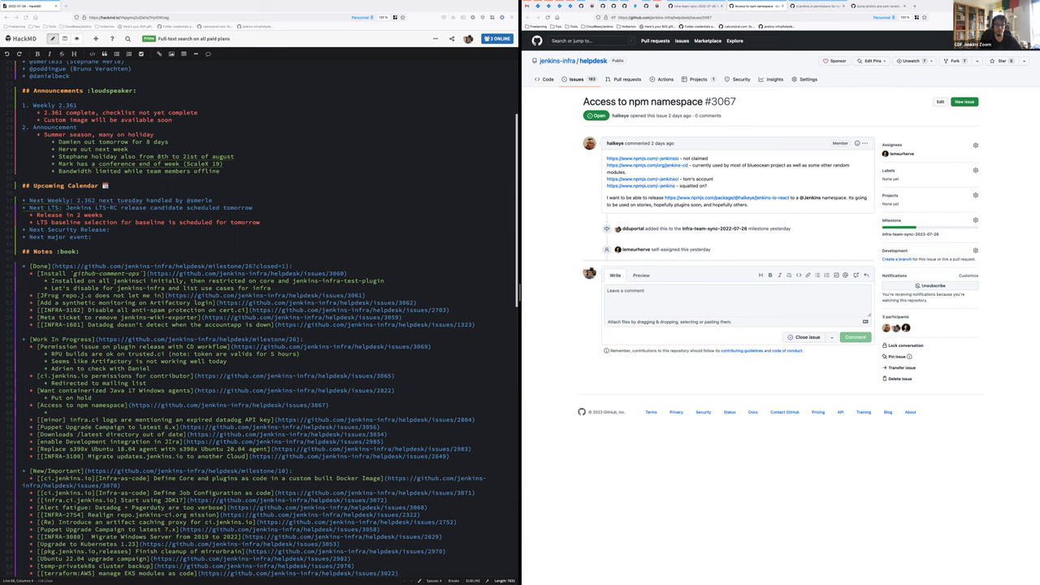
mouse_move(559, 190)
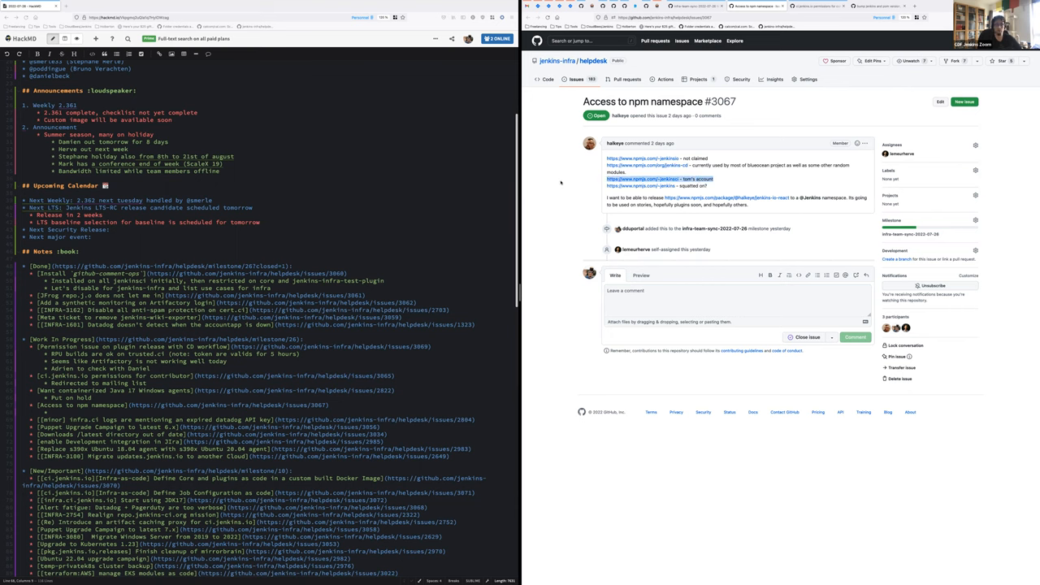
mouse_move(556, 183)
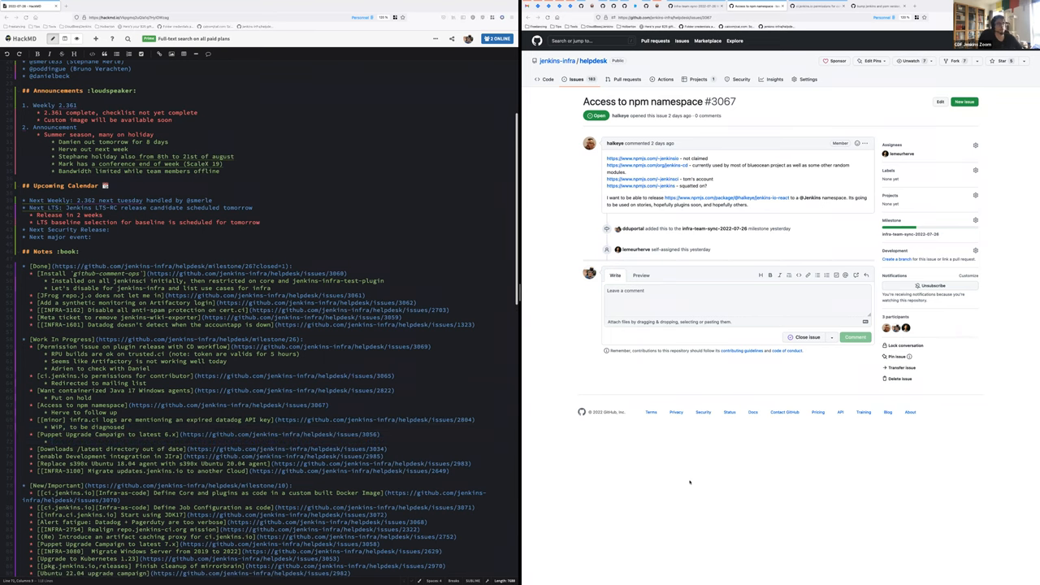
click(910, 234)
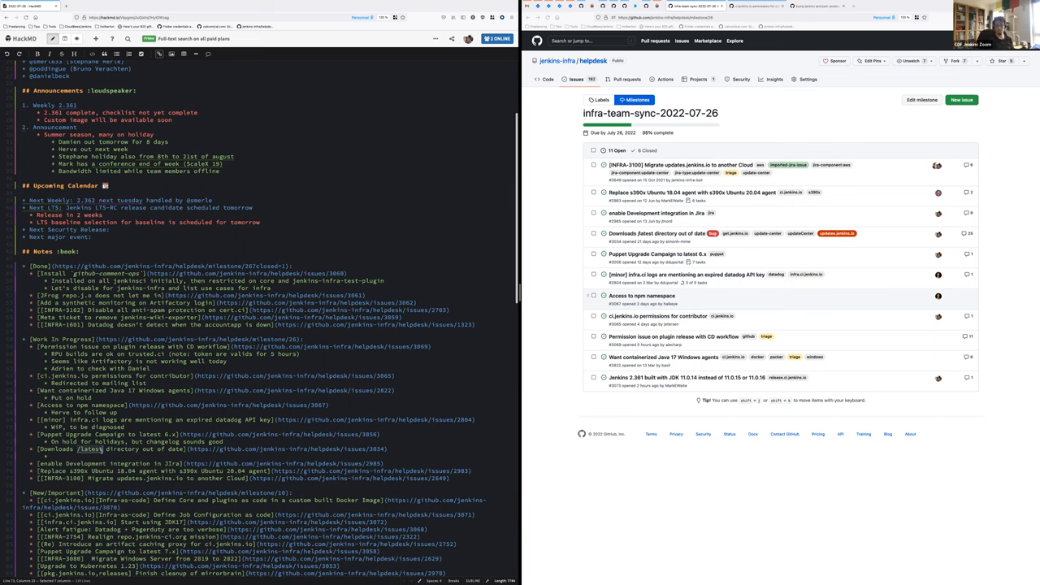
mouse_move(644, 464)
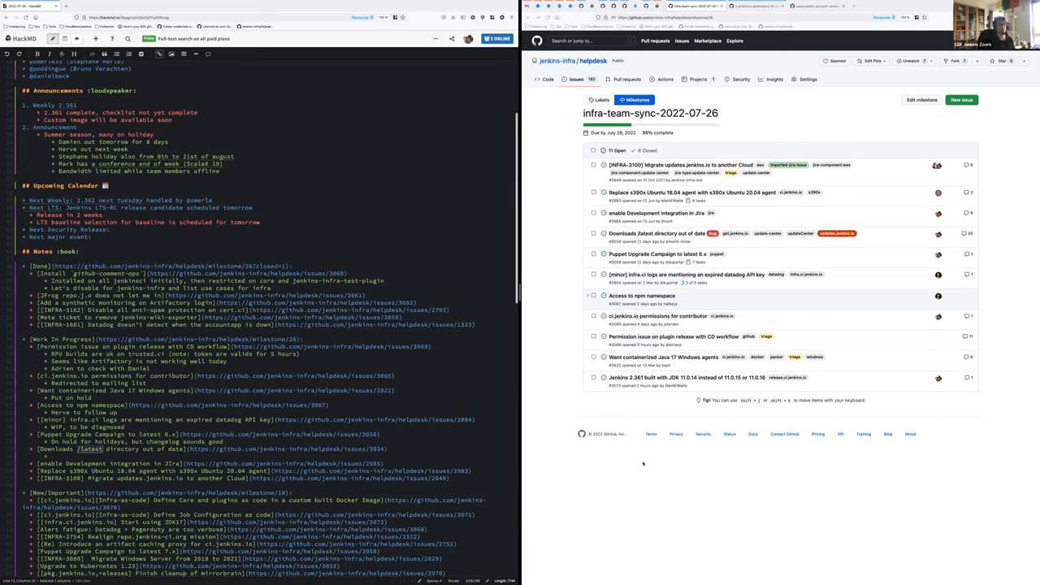
mouse_move(723, 538)
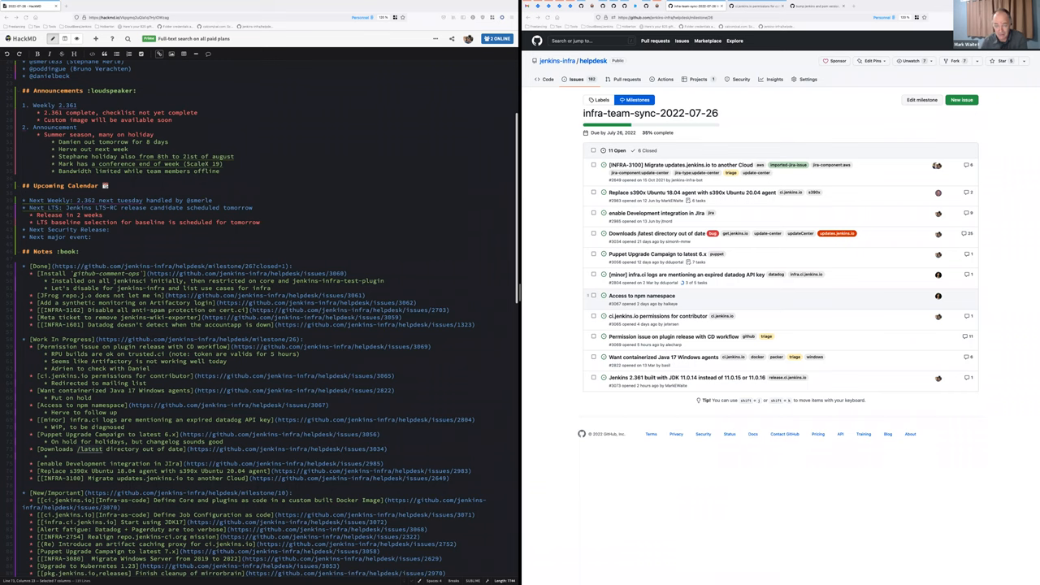
mouse_move(532, 235)
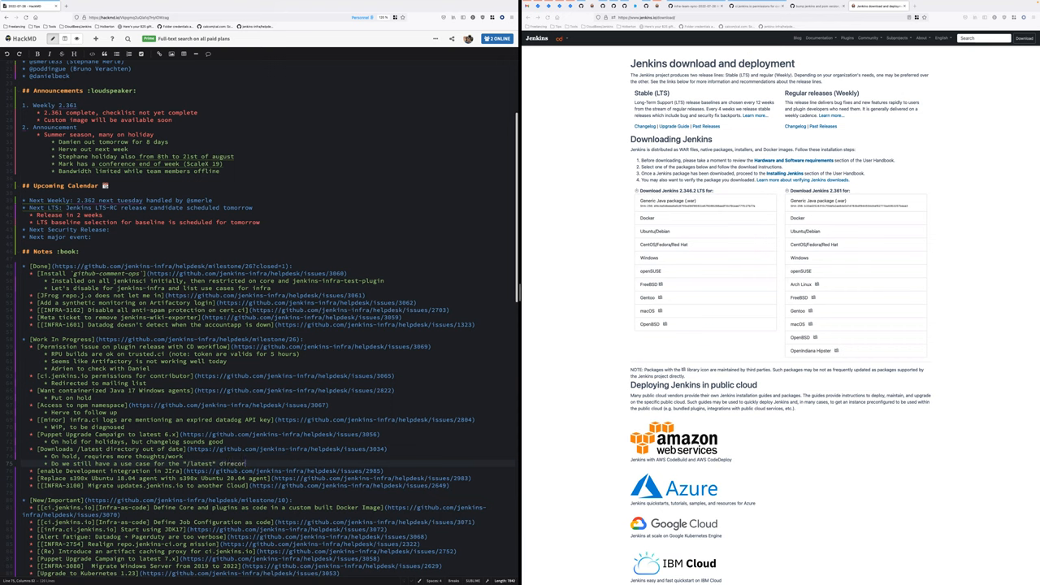
Note checking code and access logs for '/latest' link use cases, and skipping mirror cleanup.
text(y)
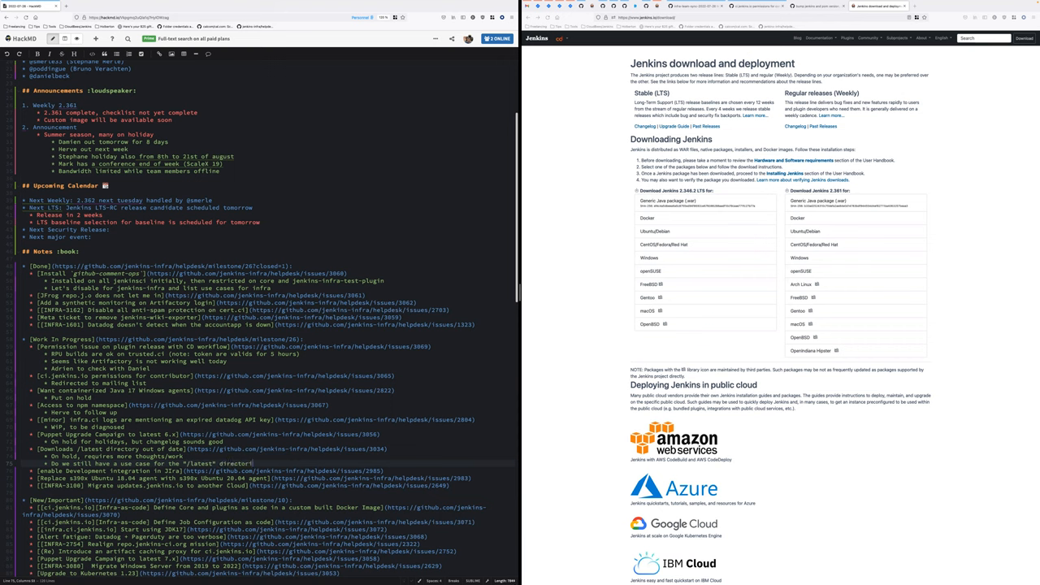
text(link)
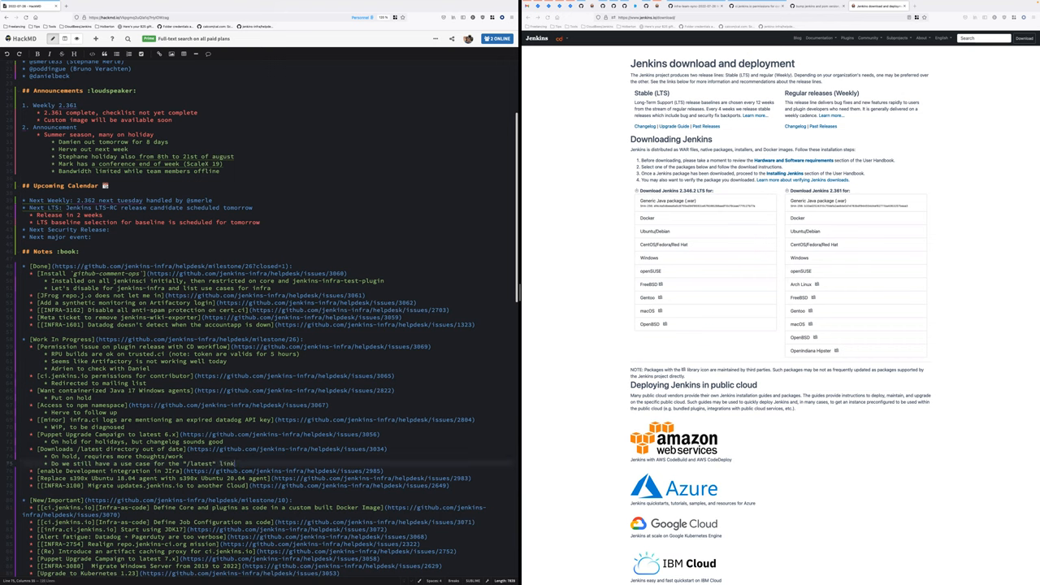
text(Let's)
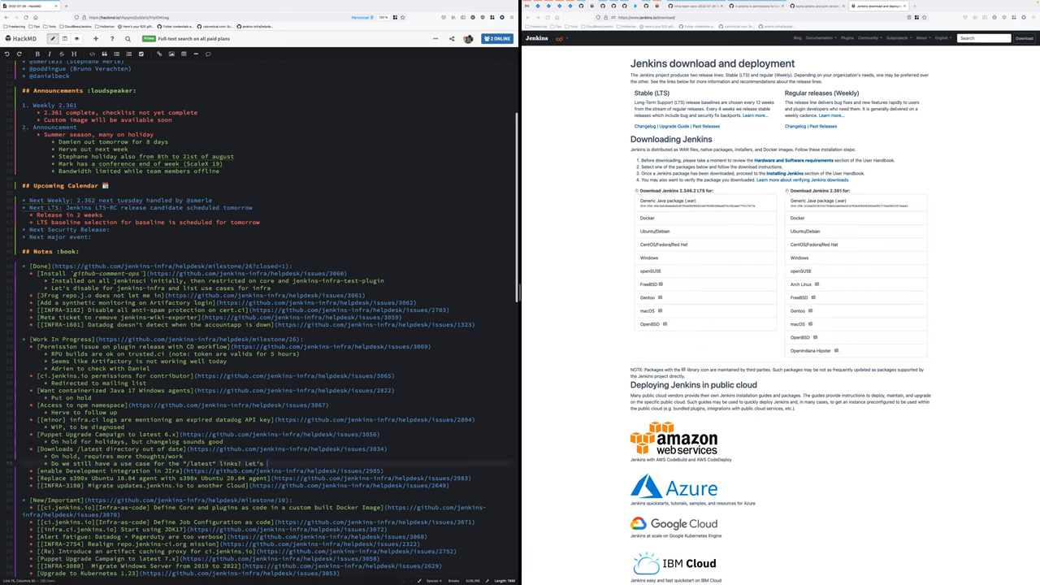
text(check on code and access log)
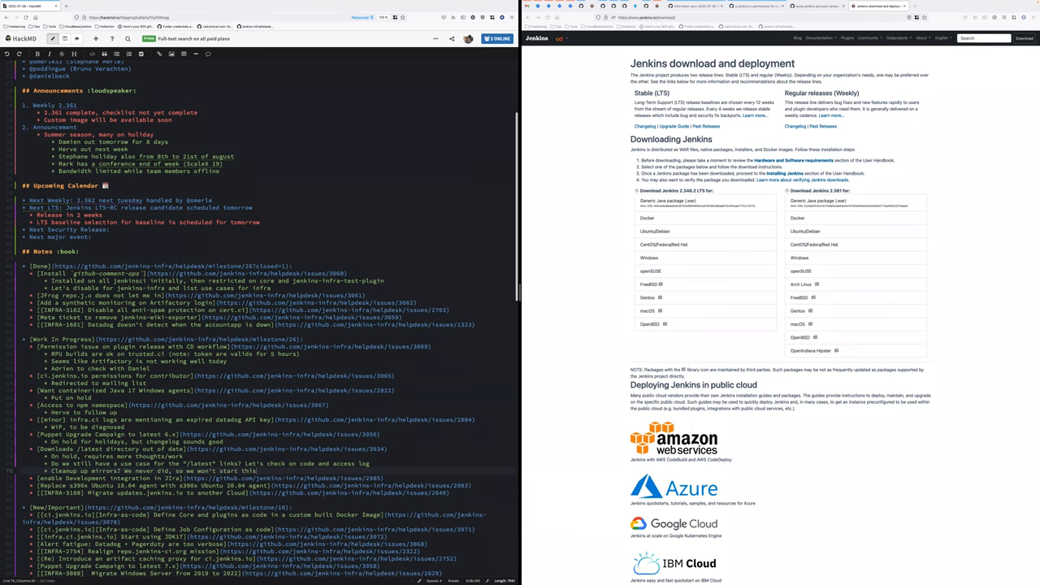
text(time)
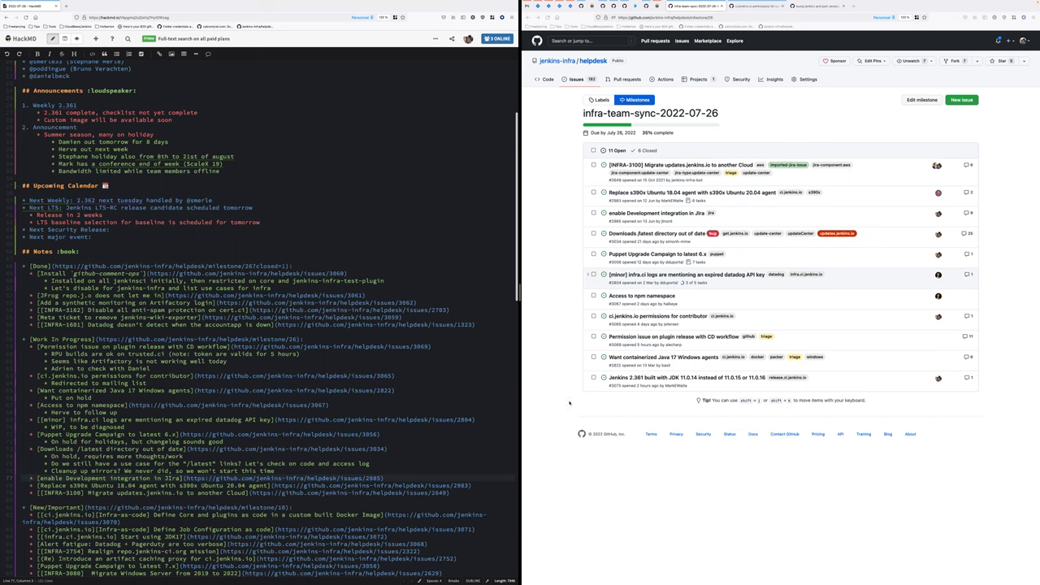
mouse_move(656, 213)
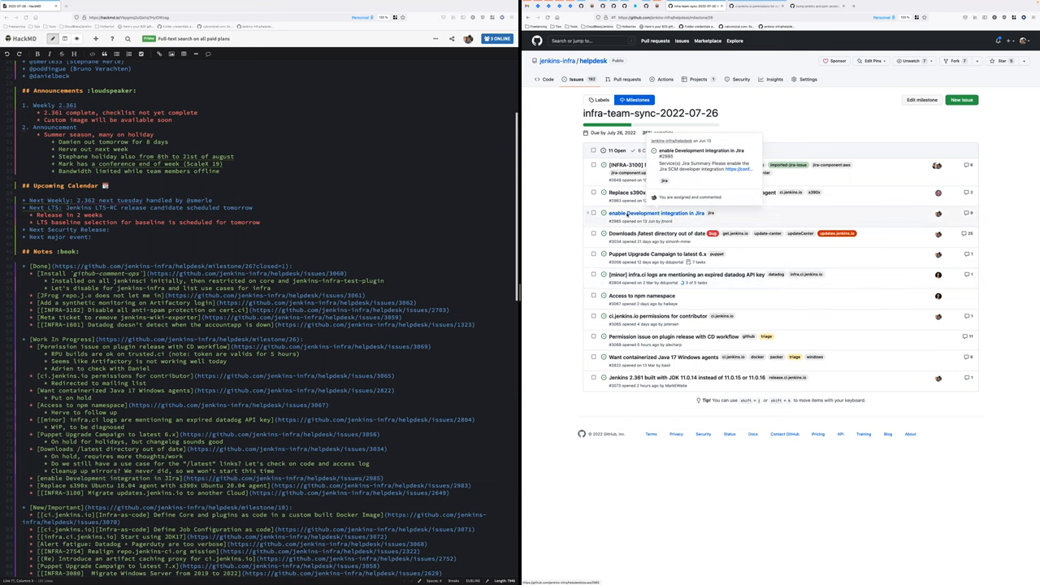
Open the 'enable Development integration in Jira' issue and scroll through its comments.
right_click(656, 213)
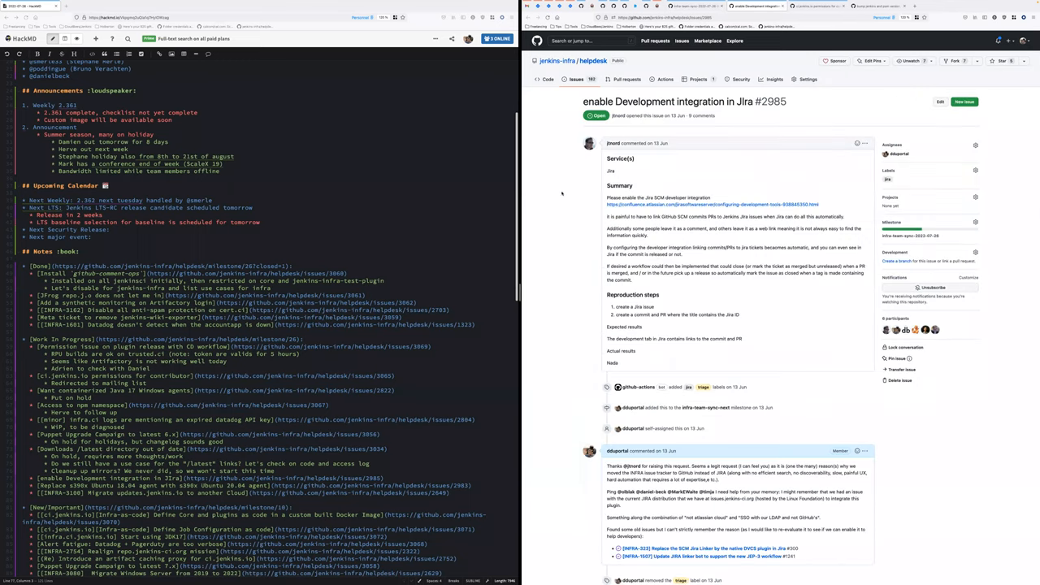
scroll(down, 3)
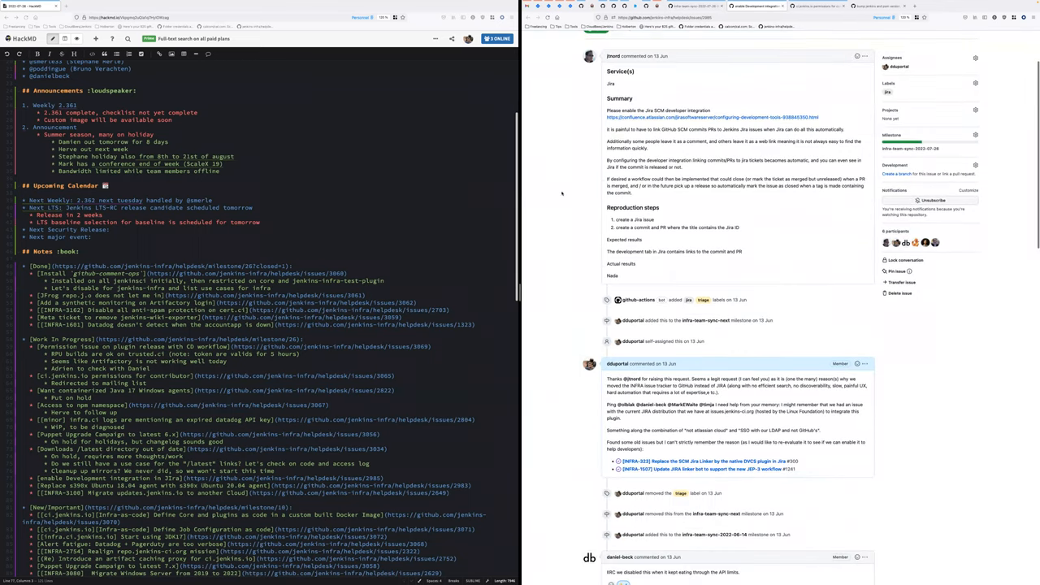
scroll(down, 3)
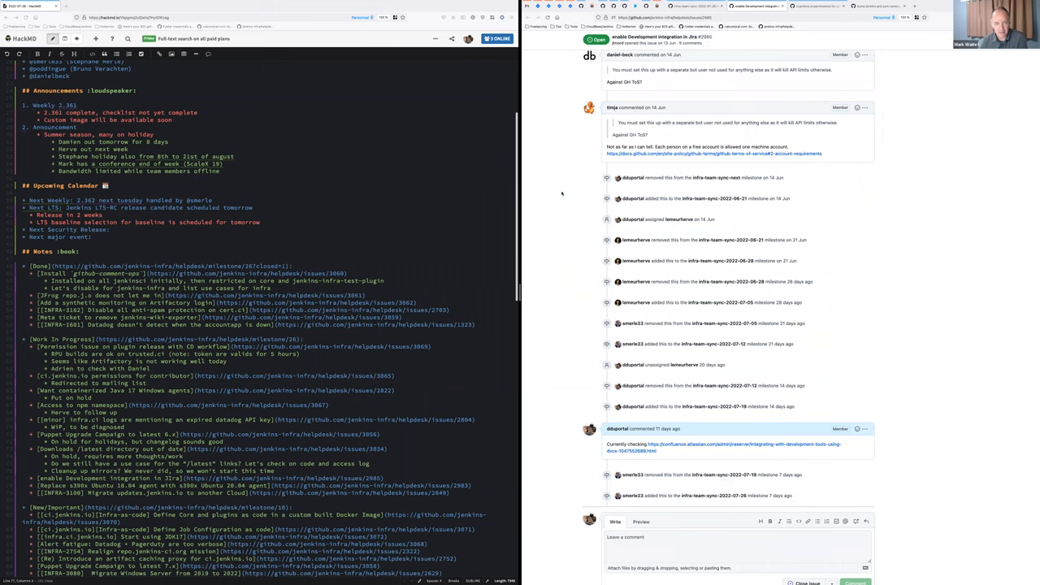
scroll(down, 3)
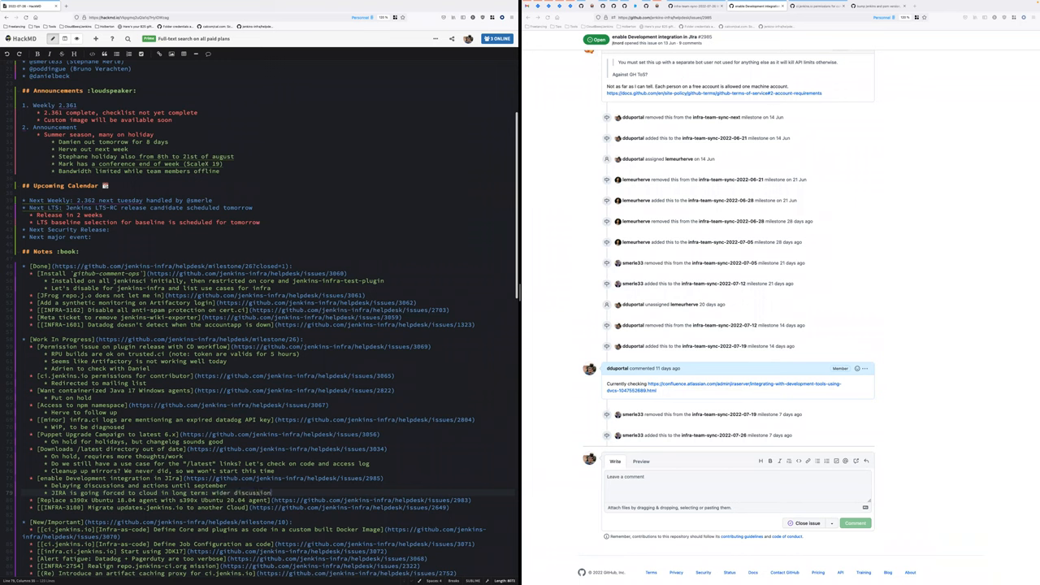
Add Jira sub-bullets on the forced cloud move, wider Atlassian discussion, and limiting effort.
text(about JIRA)
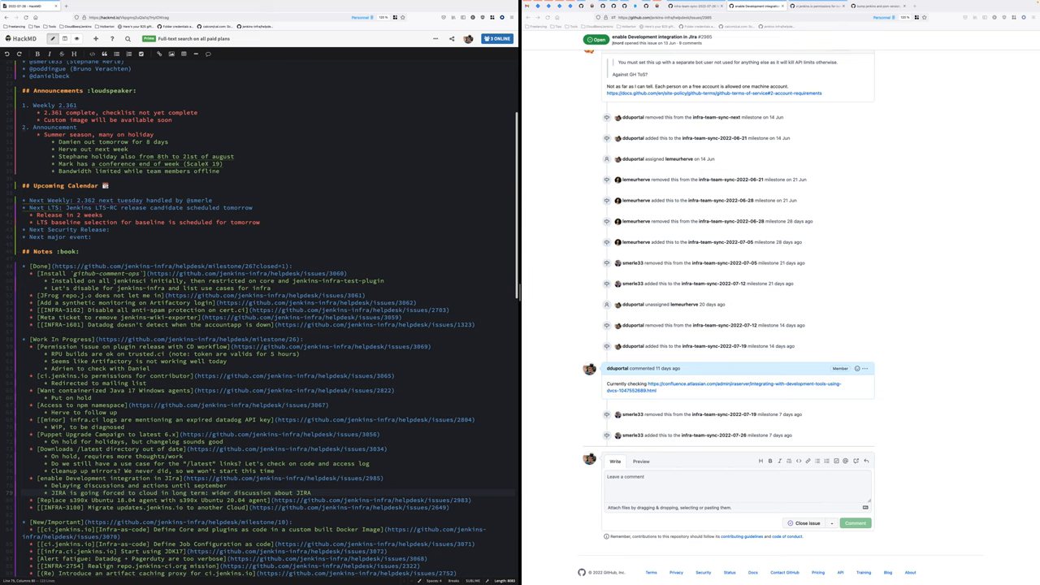
text(Atlassian (do we fit? sponsoring?)
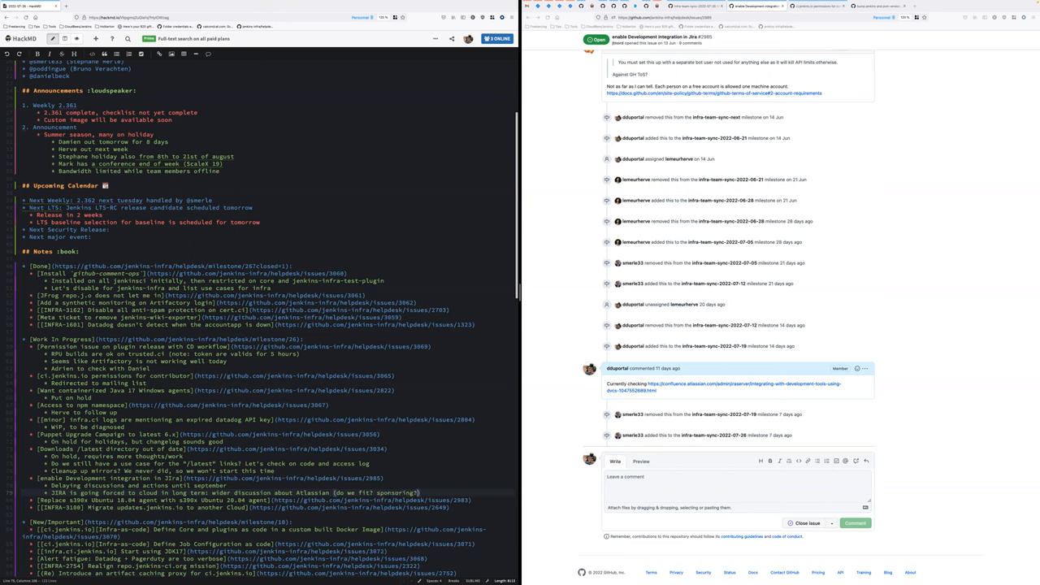
text(etc.)
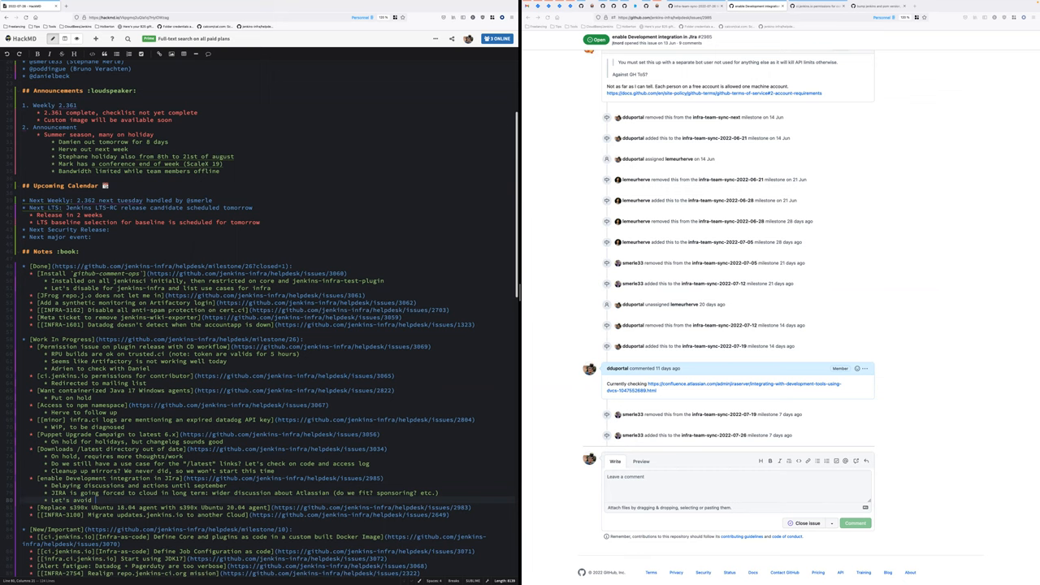
text(but)
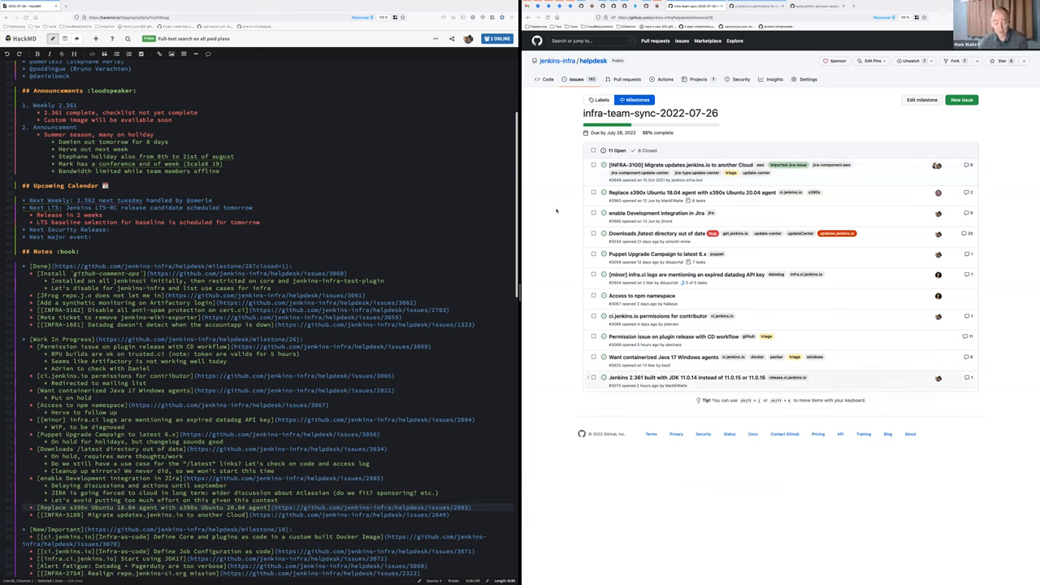
mouse_move(582, 211)
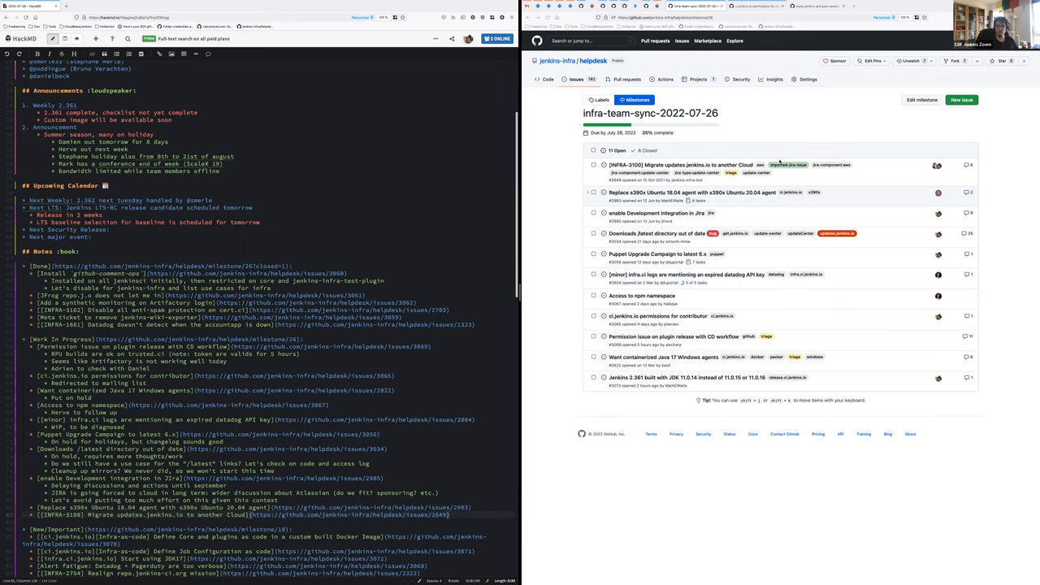
mouse_move(775, 124)
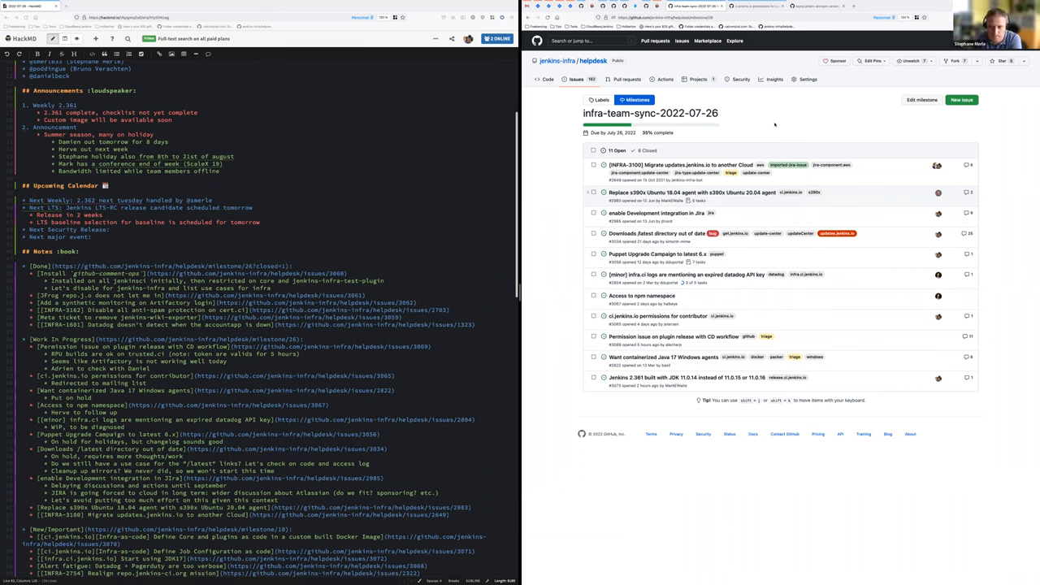
mouse_move(753, 131)
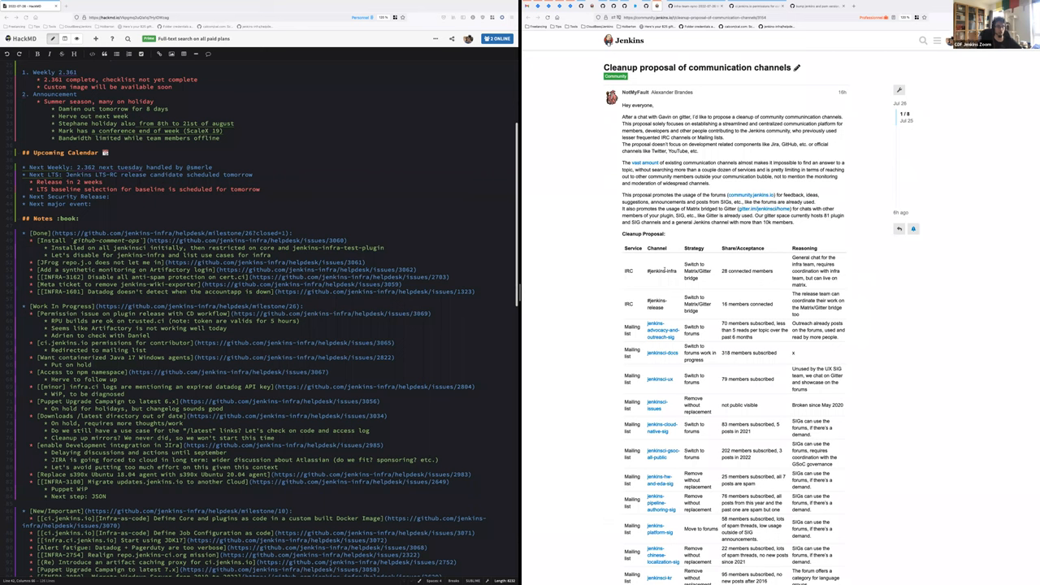
mouse_move(606, 277)
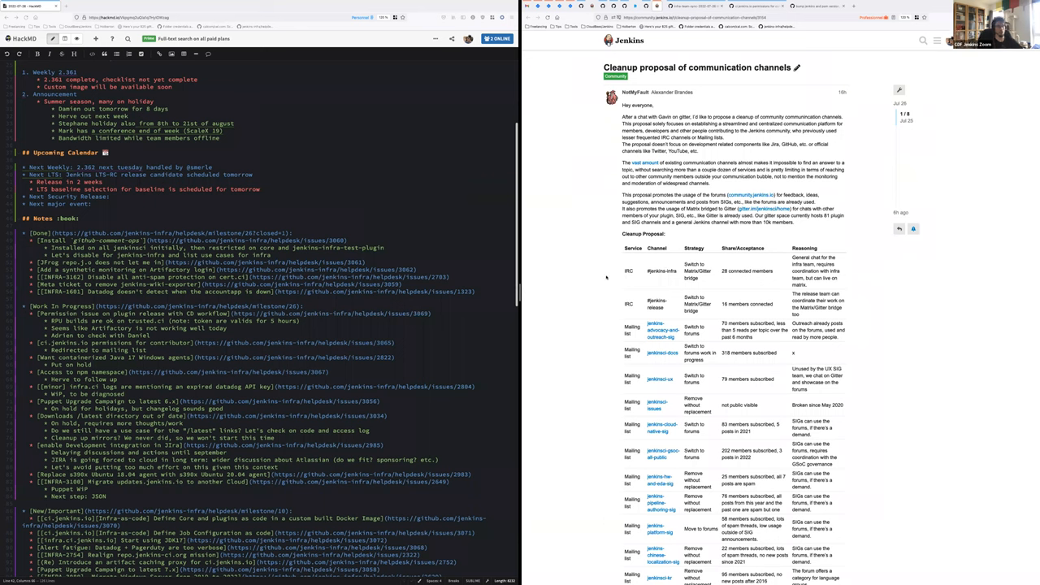
mouse_move(556, 256)
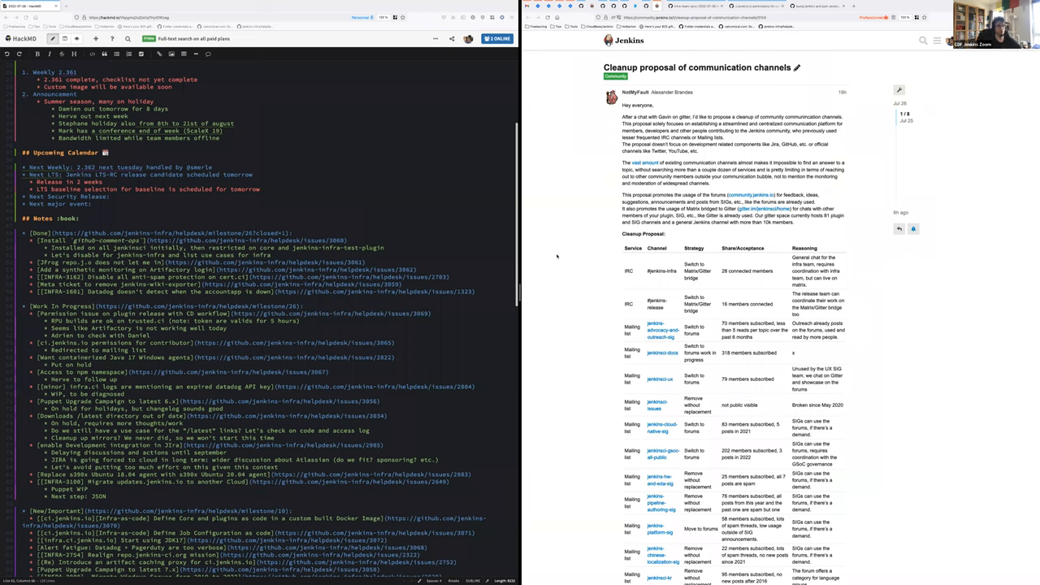
mouse_move(557, 256)
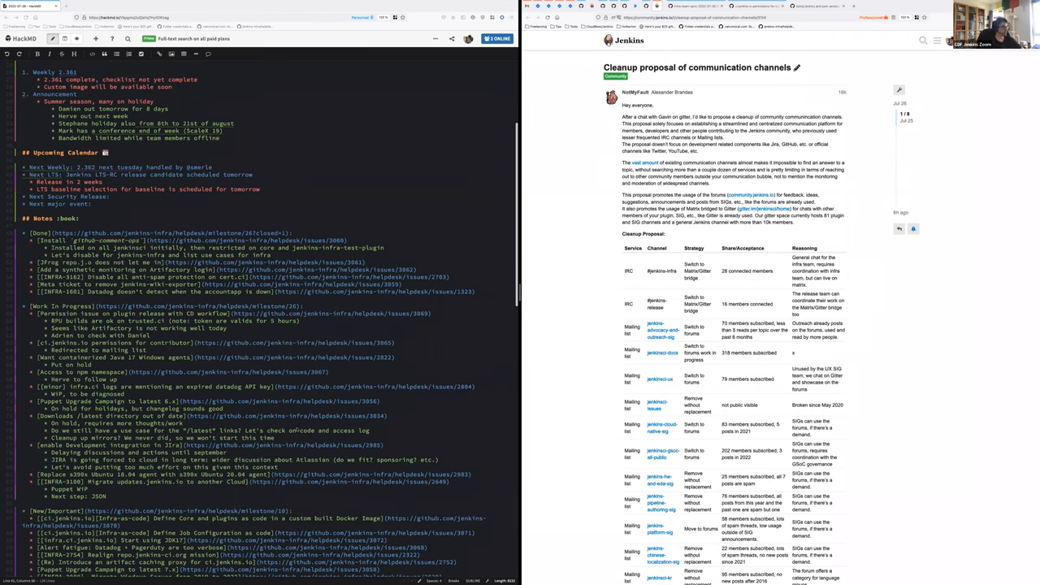
scroll(down, 3)
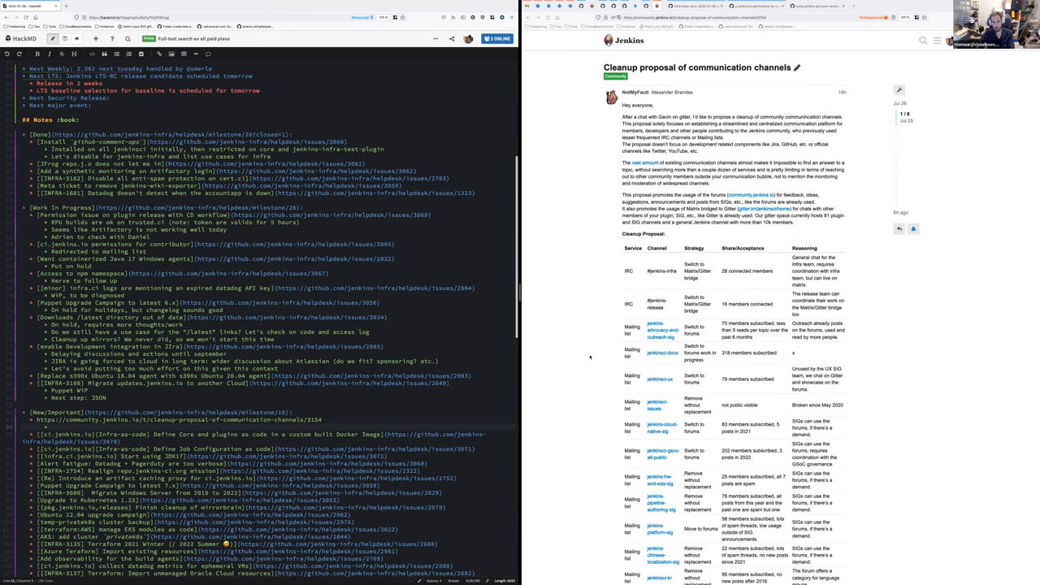
scroll(up, 3)
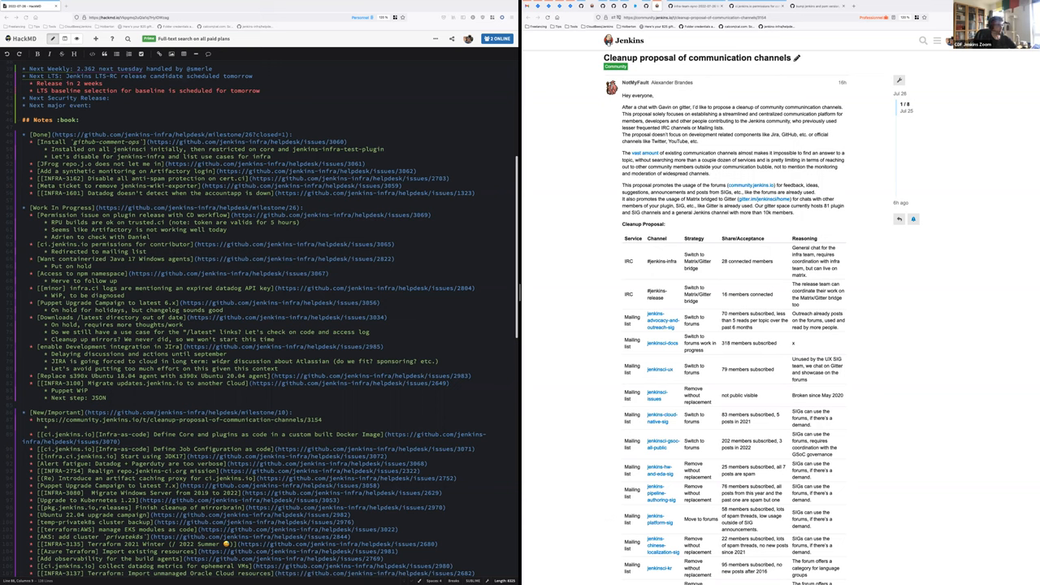
Add the sub-bullet 'Ask in the IRC channel (+ mailing list)' under the cleanup-proposal link.
scroll(up, 3)
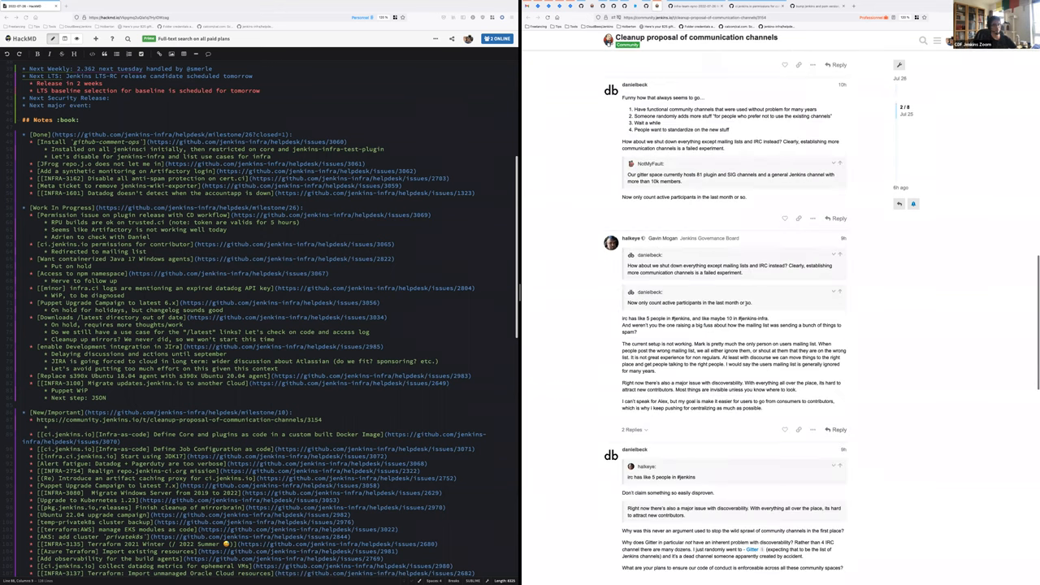
scroll(down, 3)
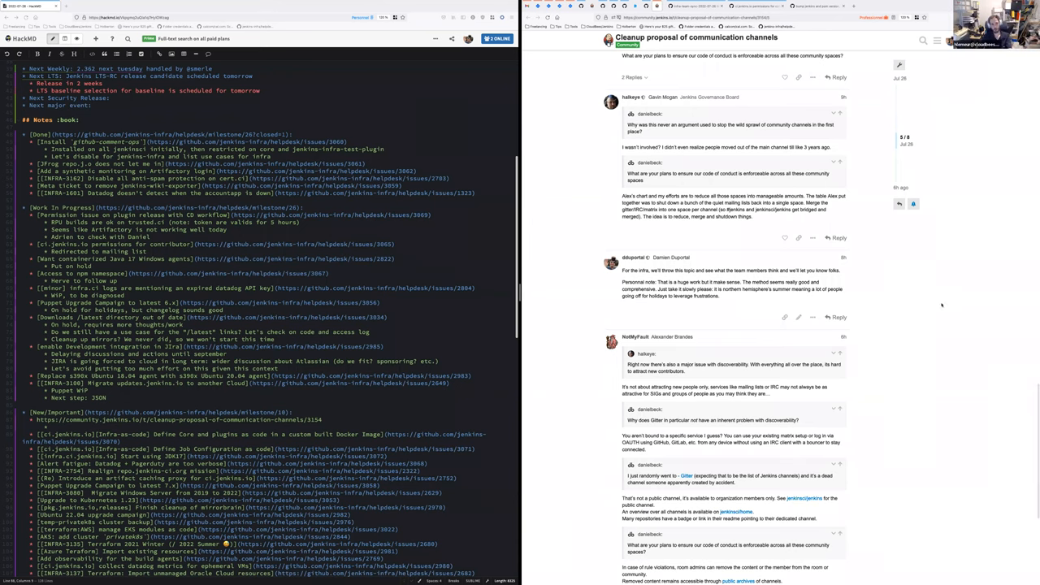
mouse_move(555, 265)
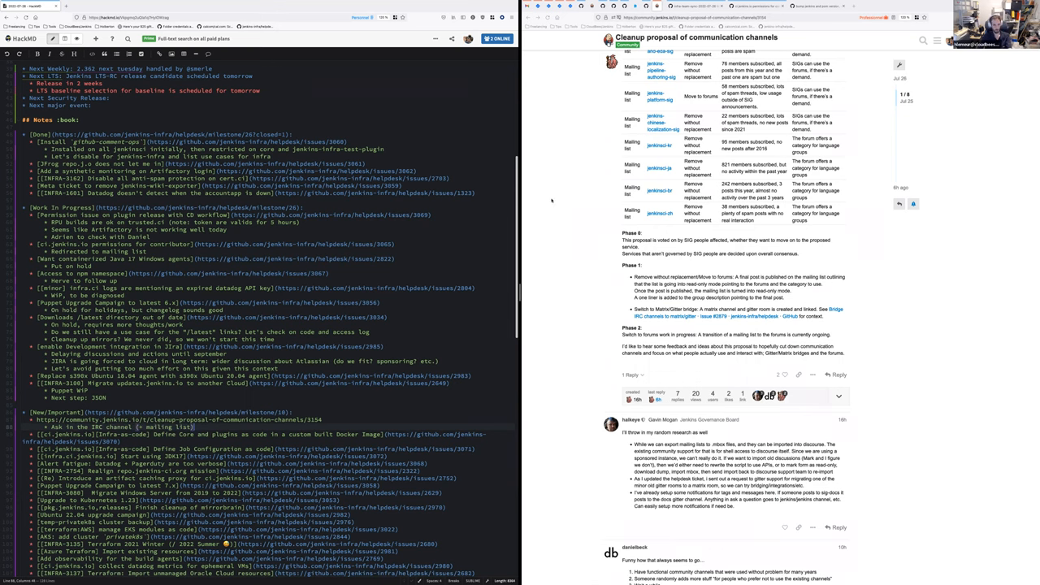
scroll(up, 3)
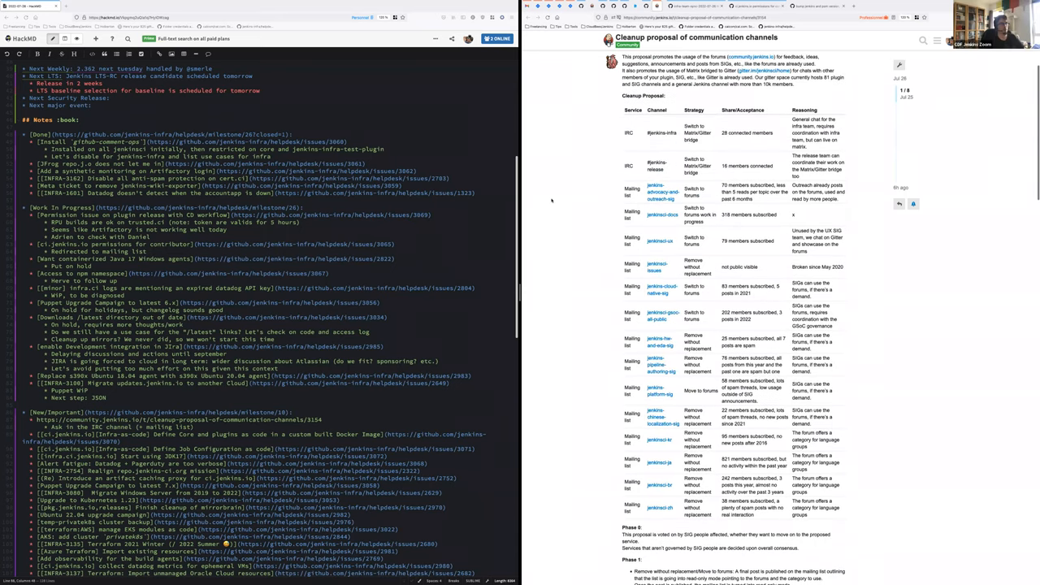
Note 'Should we keep the jenkins-infra Google group?' under the cleanup link.
scroll(down, 3)
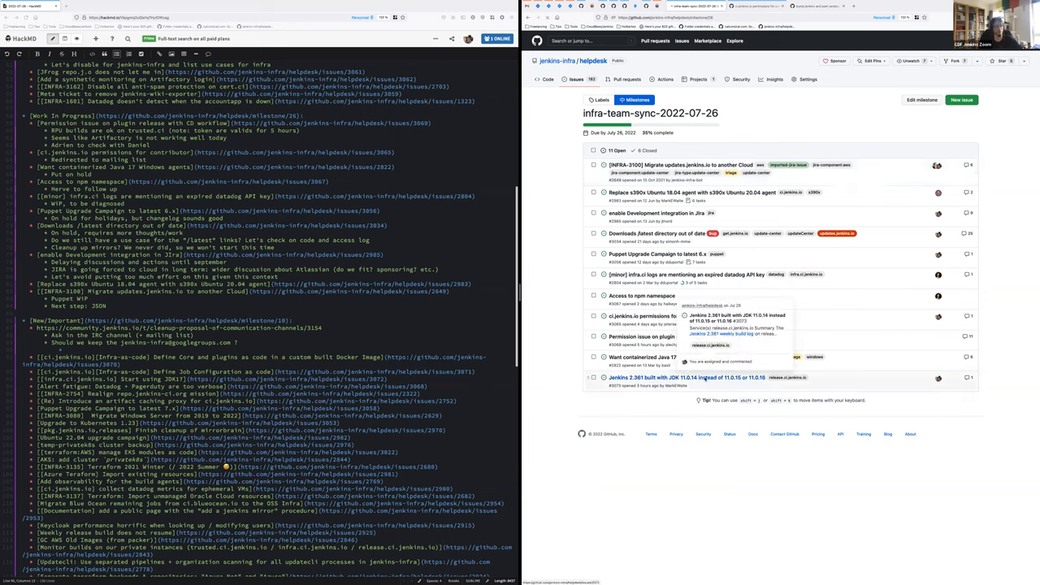
Open issue #3073, 'Jenkins 2.361 built with JDK 11.0.14', and scroll its diagnostics.
click(690, 377)
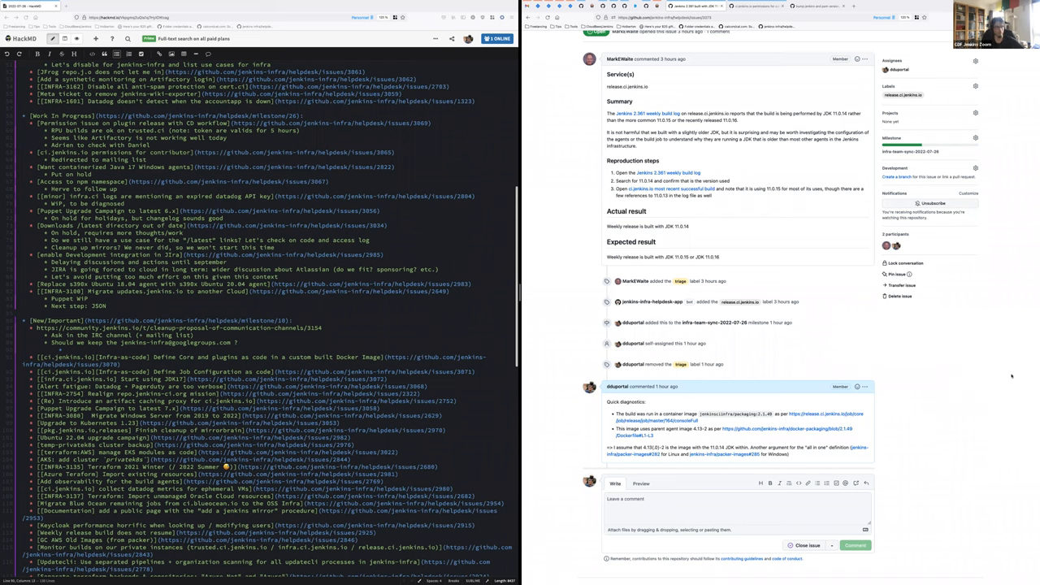
mouse_move(999, 379)
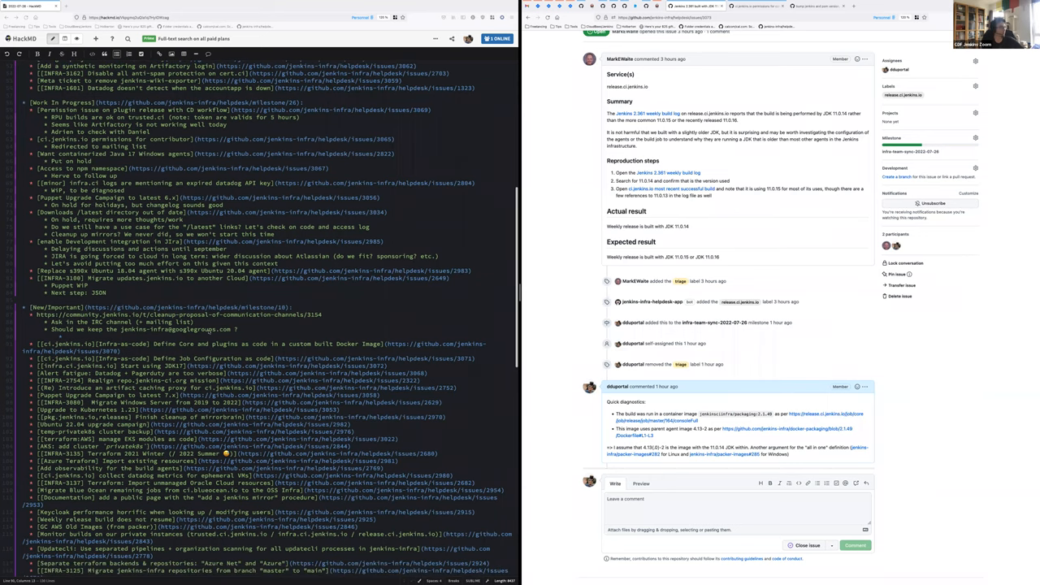
scroll(down, 3)
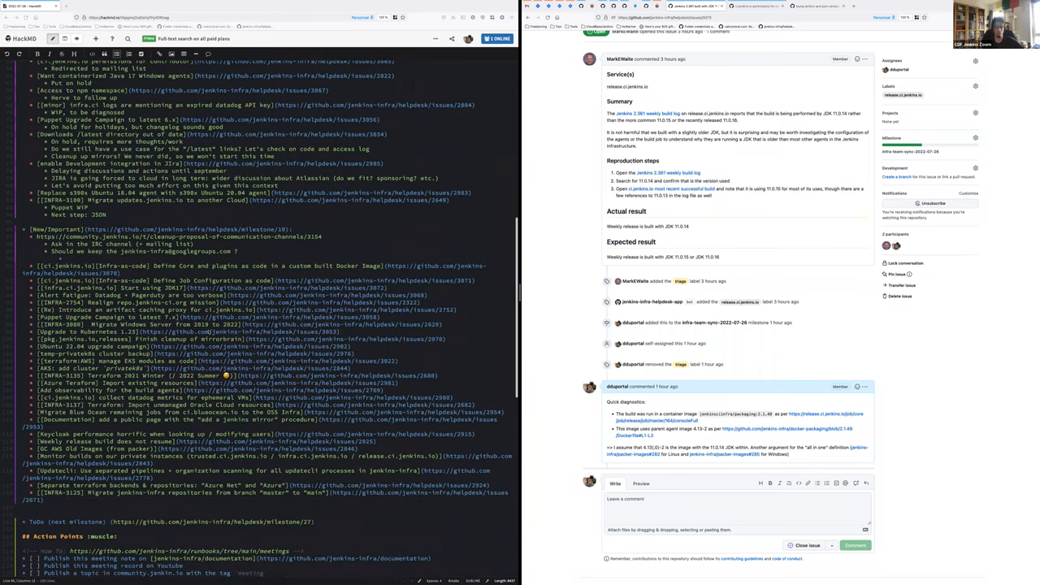